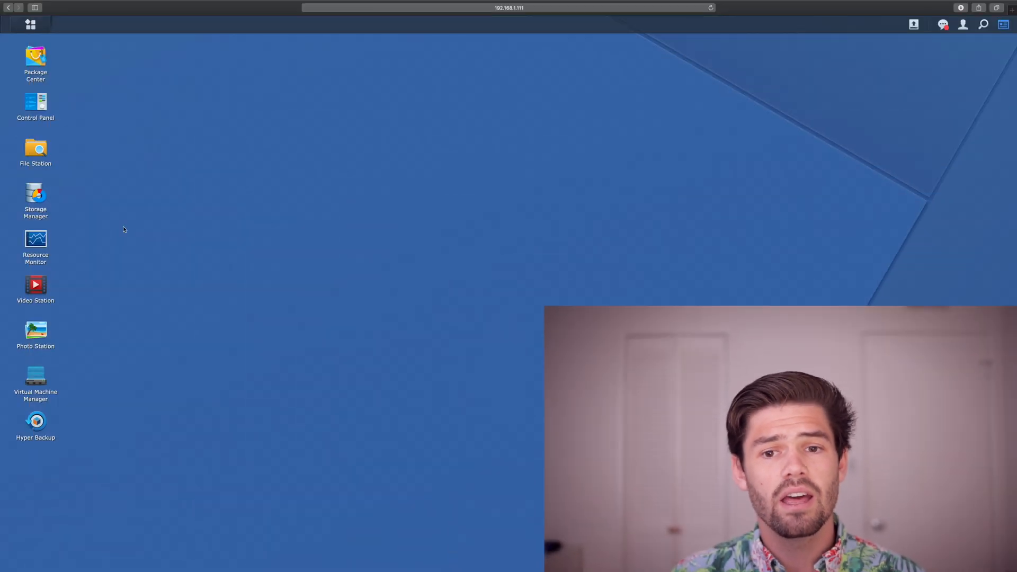
mouse_move(35, 104)
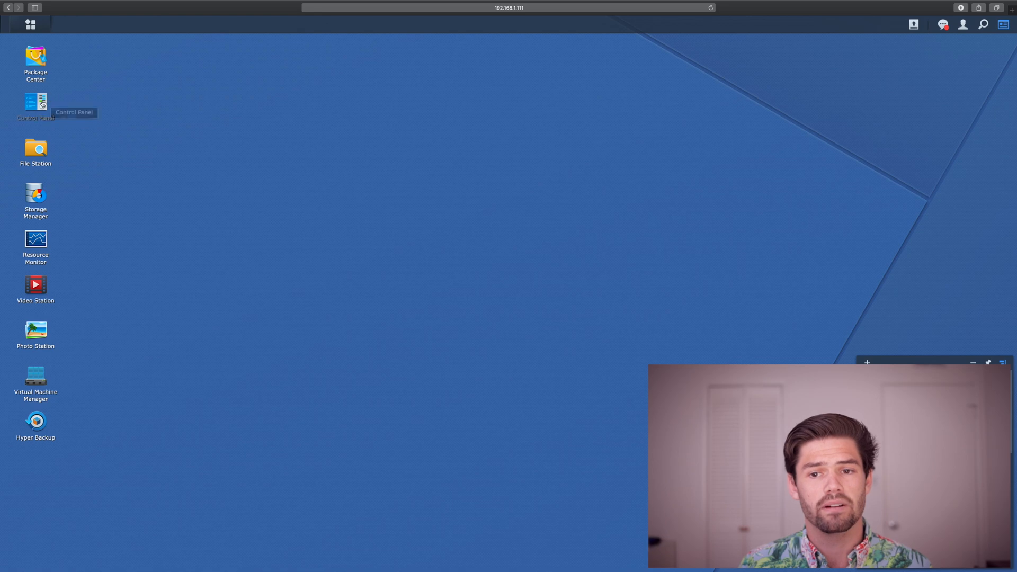
Step: Open Control Panel on the Shared Folder list showing the thirteen shared folders
double_click(36, 105)
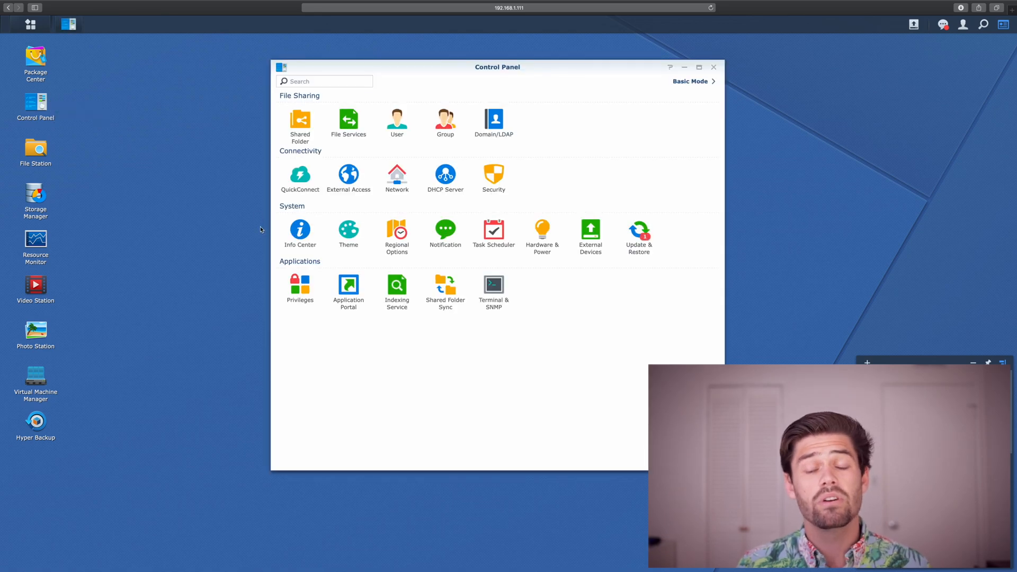
left_click(300, 124)
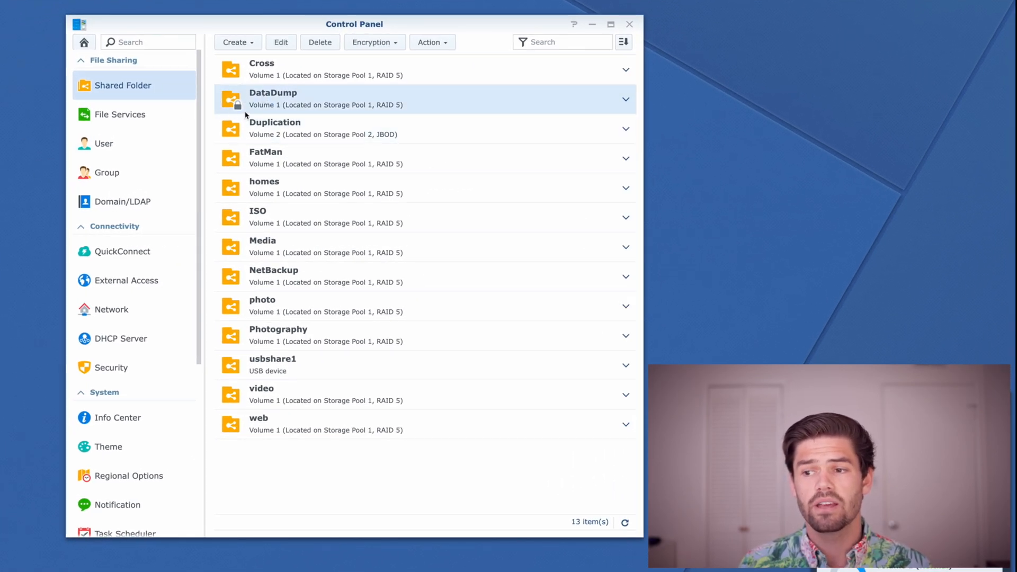
mouse_move(255, 113)
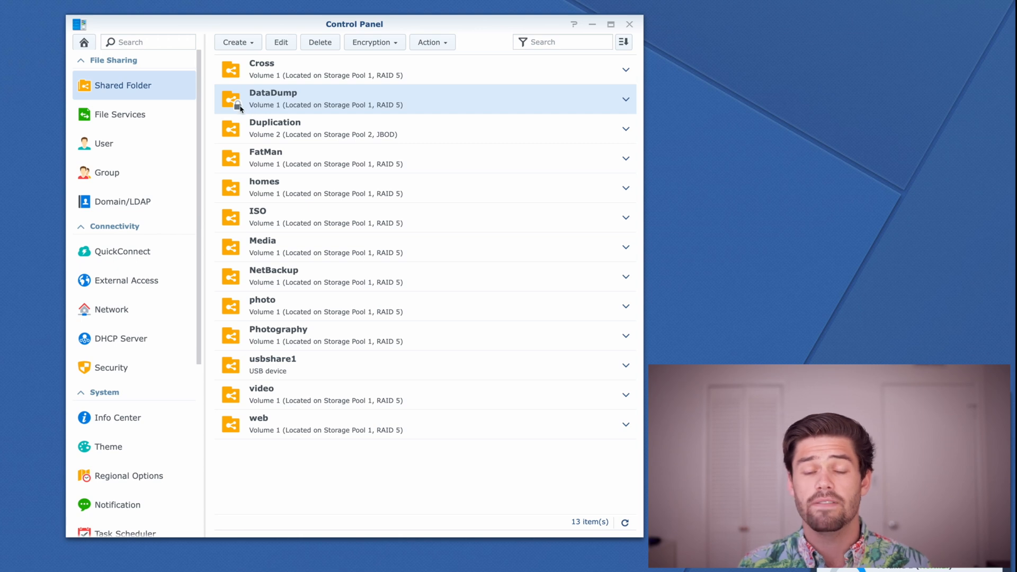
mouse_move(245, 109)
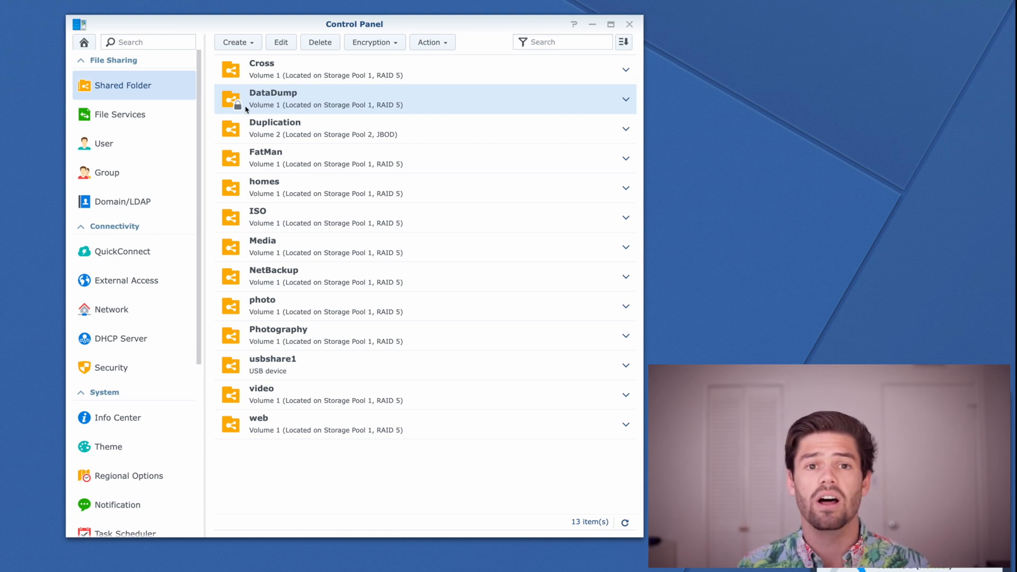
mouse_move(324, 113)
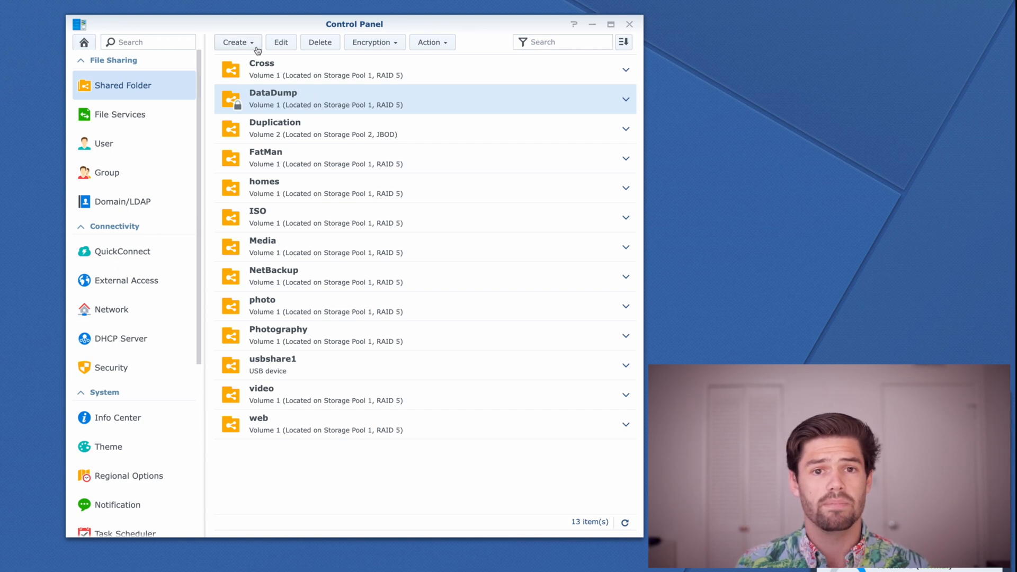
Step: Start creating a new shared folder and name it Encrypt
left_click(236, 42)
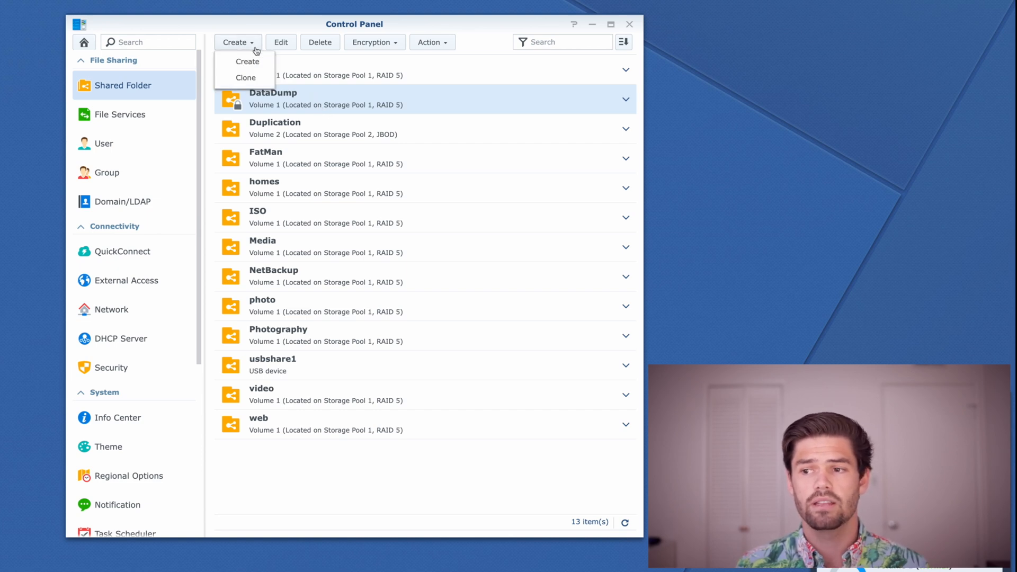
left_click(248, 61)
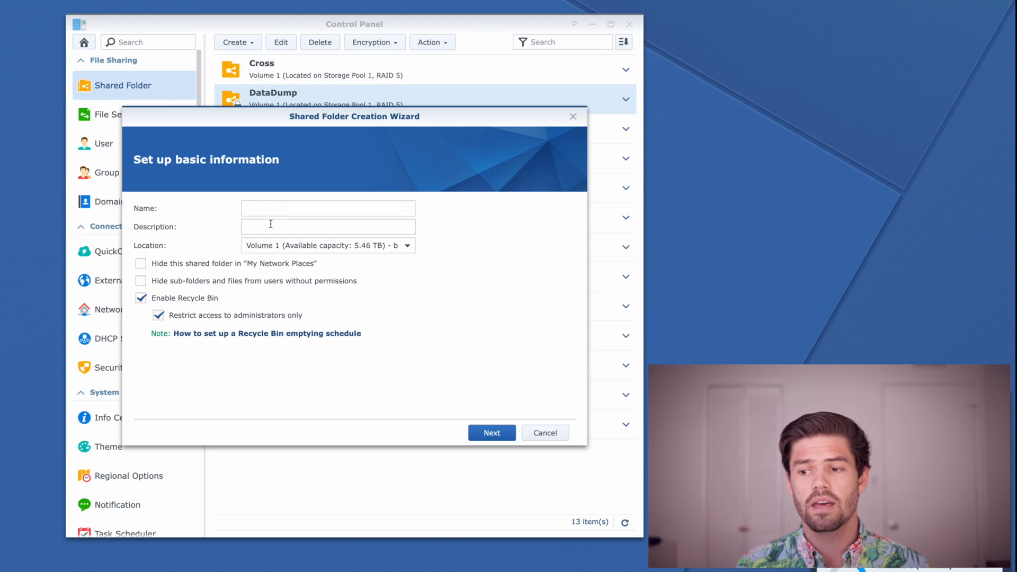
type("E")
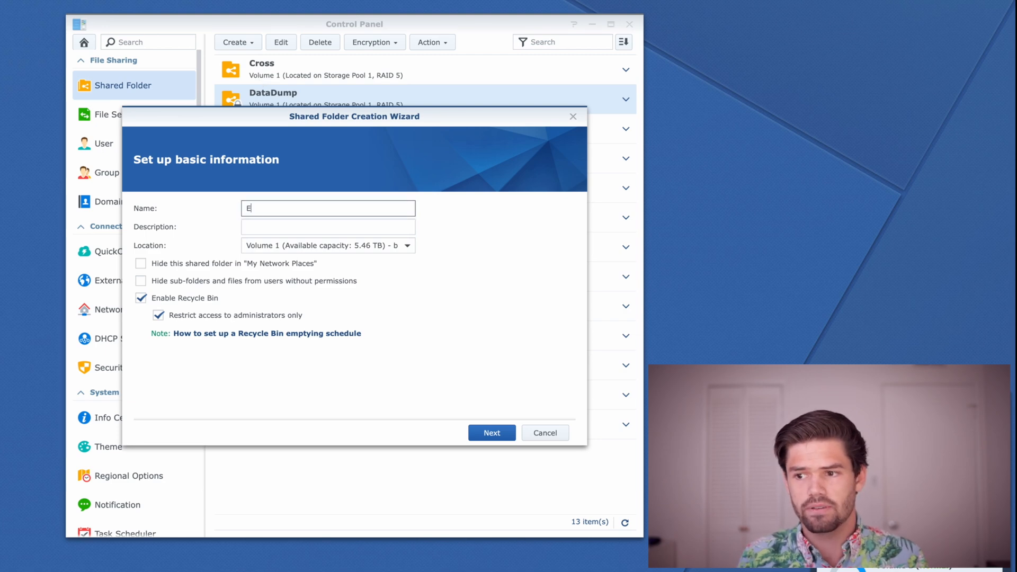
left_click(492, 433)
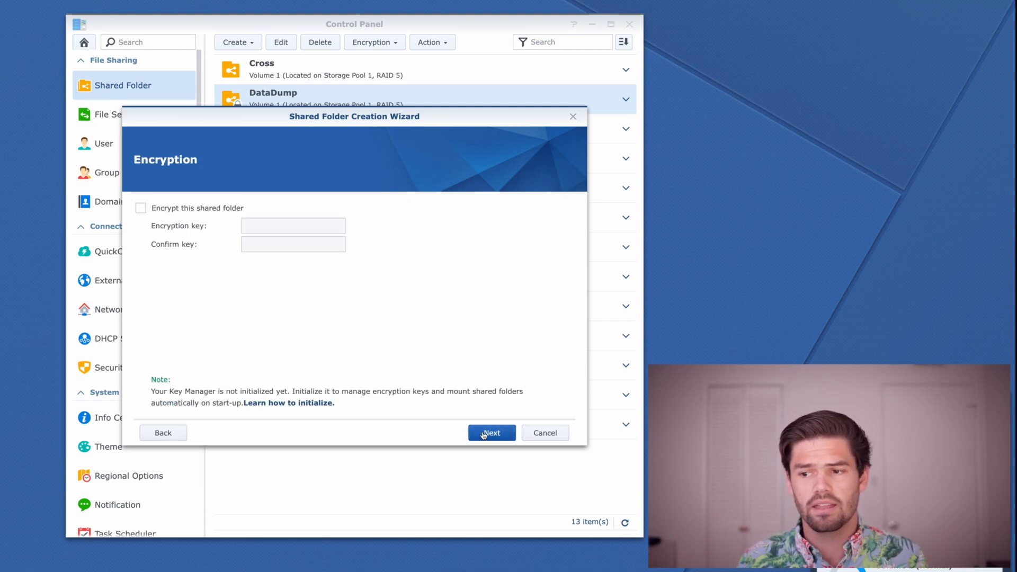
mouse_move(237, 280)
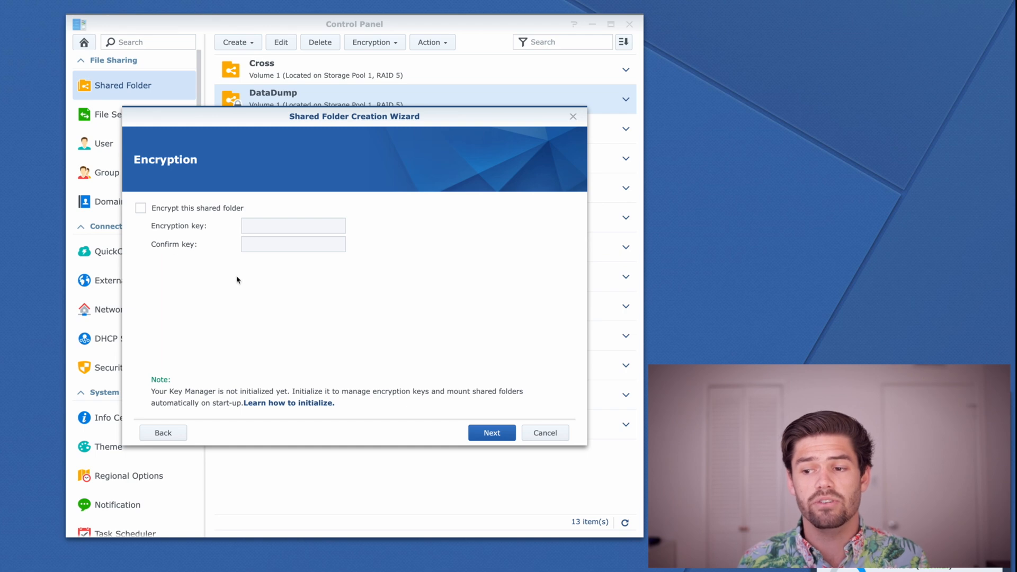
mouse_move(240, 301)
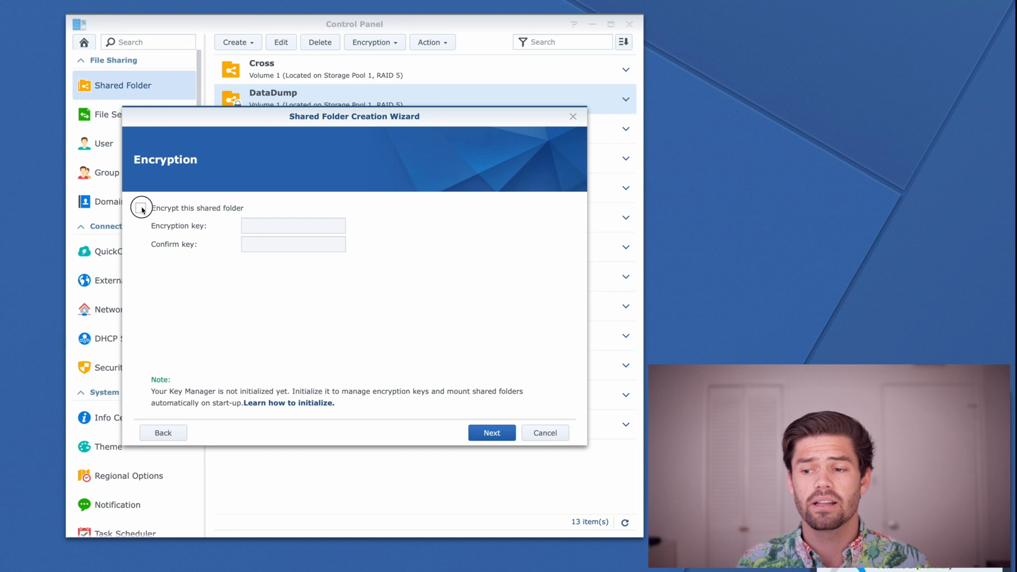
Step: Enable encryption with a confirmed key and proceed past advanced settings
left_click(142, 208)
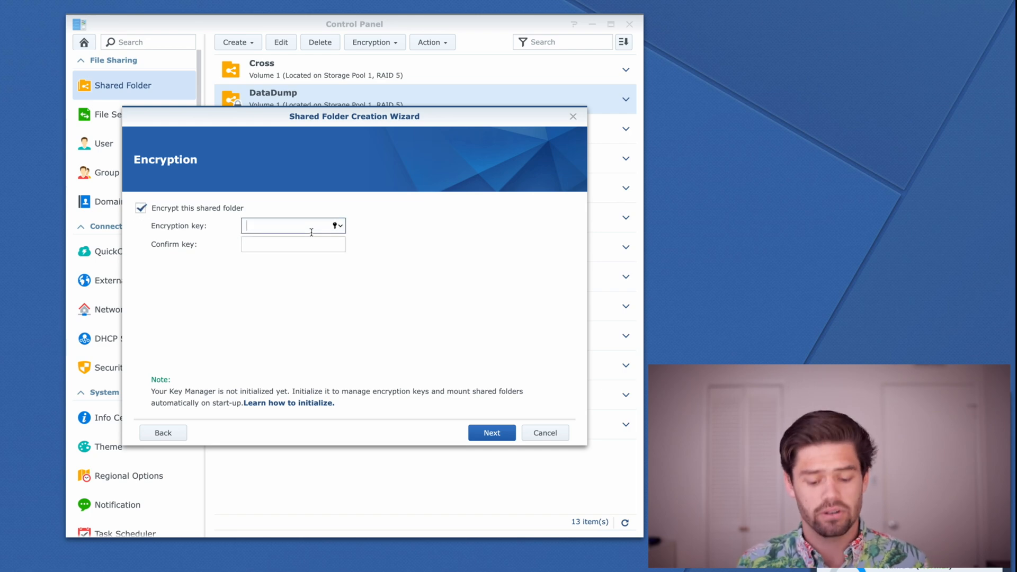
type("password")
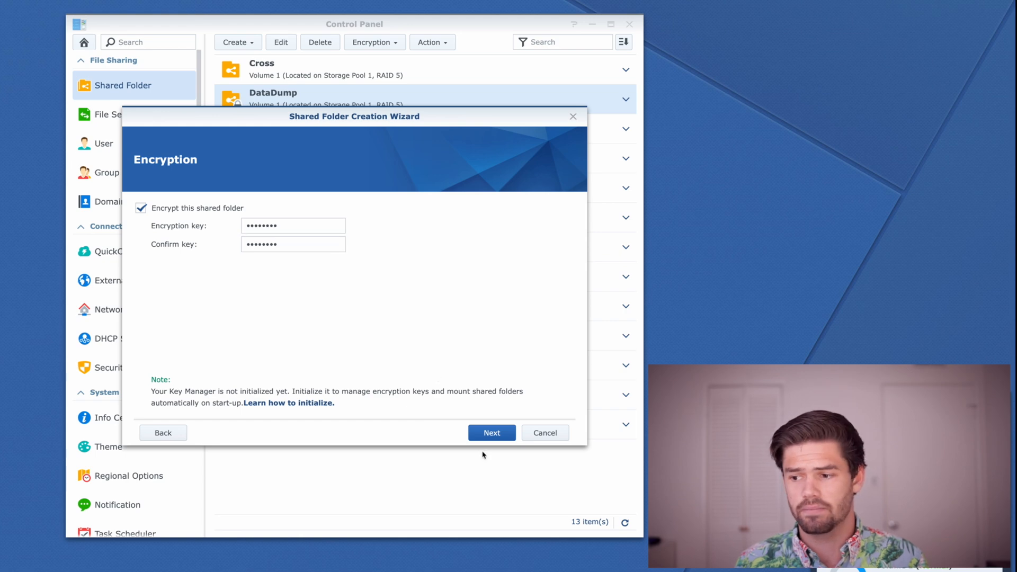
left_click(492, 433)
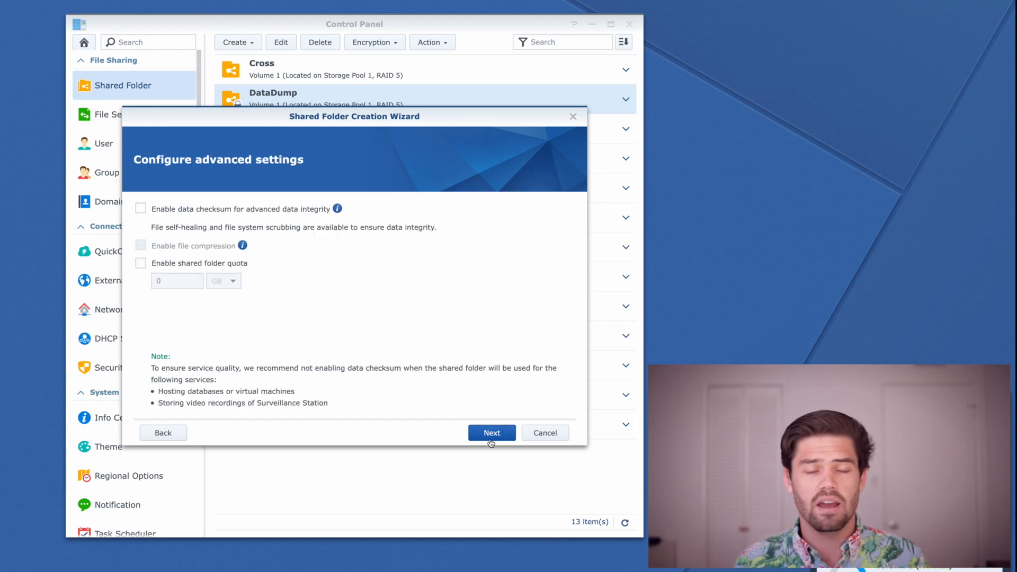
left_click(492, 433)
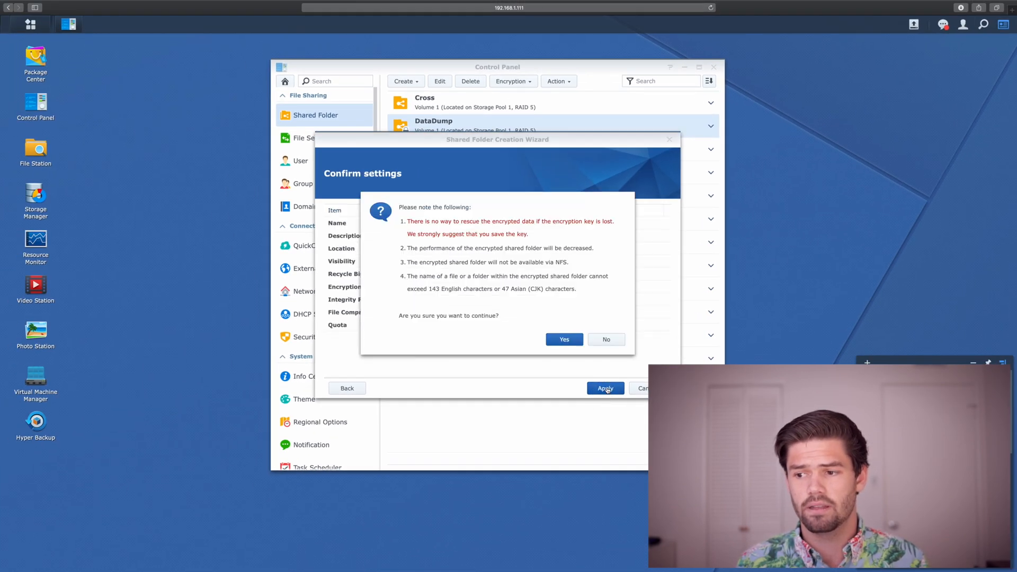
Step: Accept the encryption warning, keeping the downloaded .key file and reaching Encrypt's permissions
left_click(563, 340)
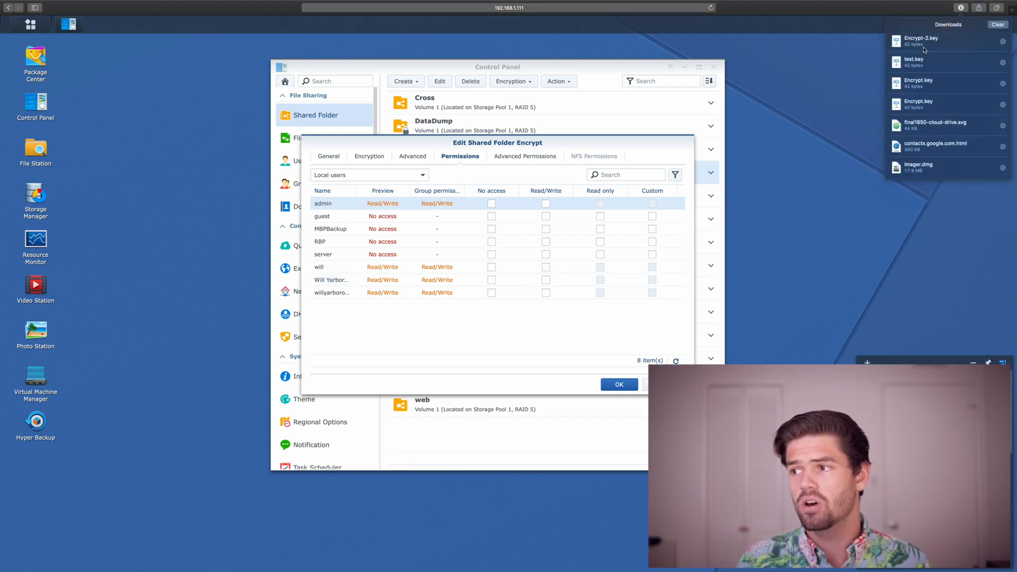
mouse_move(928, 162)
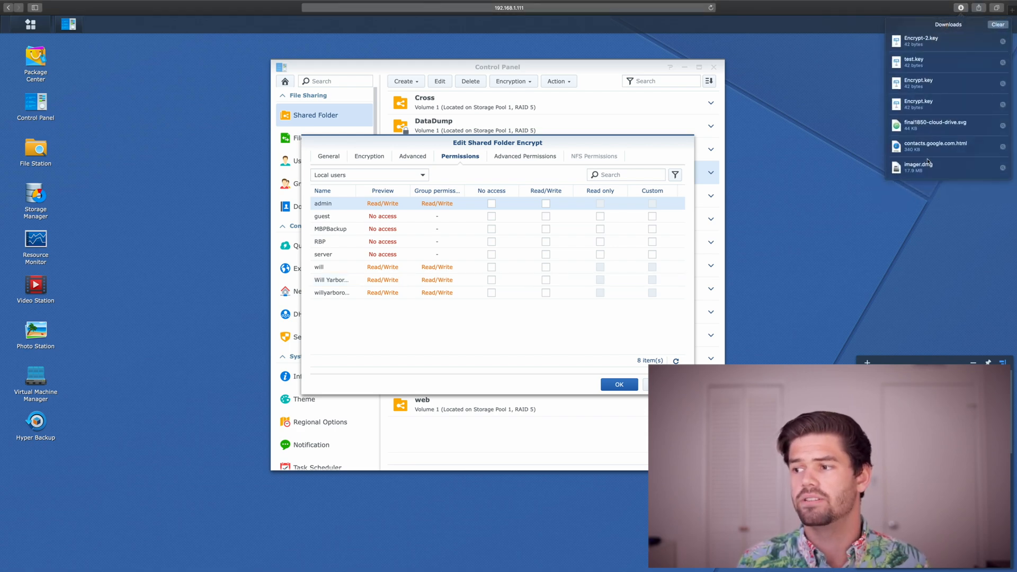
mouse_move(930, 74)
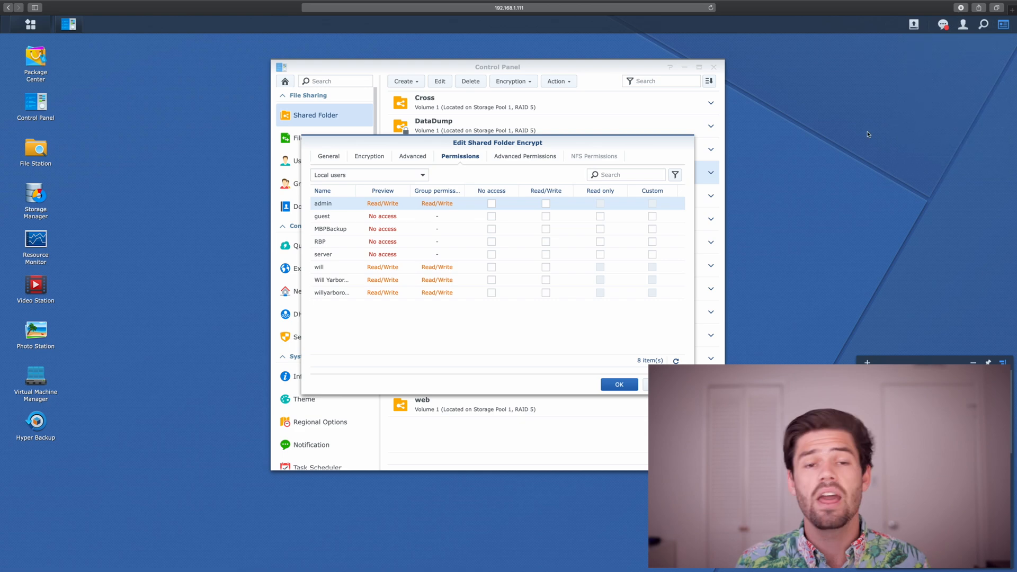
mouse_move(771, 173)
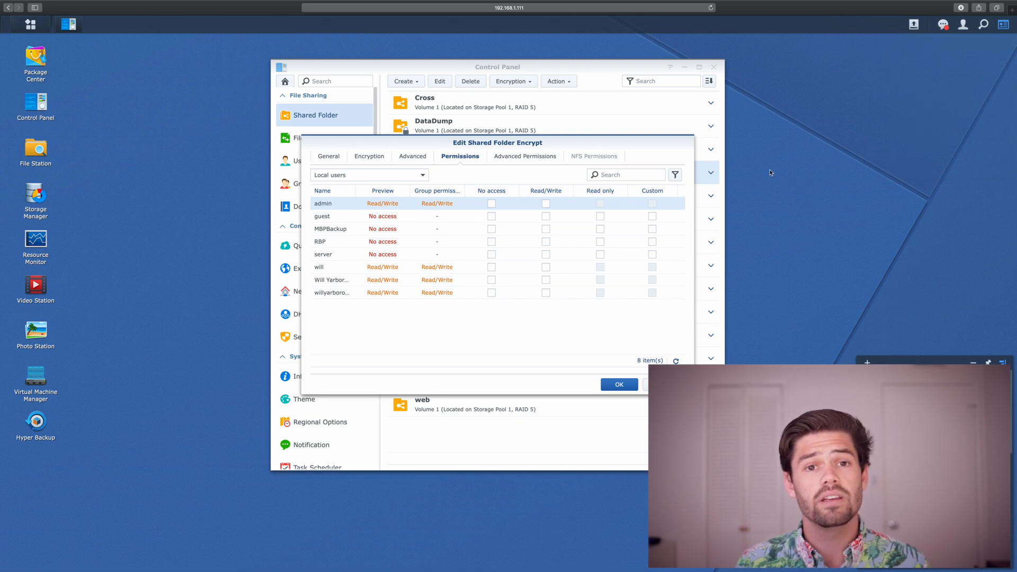
mouse_move(776, 173)
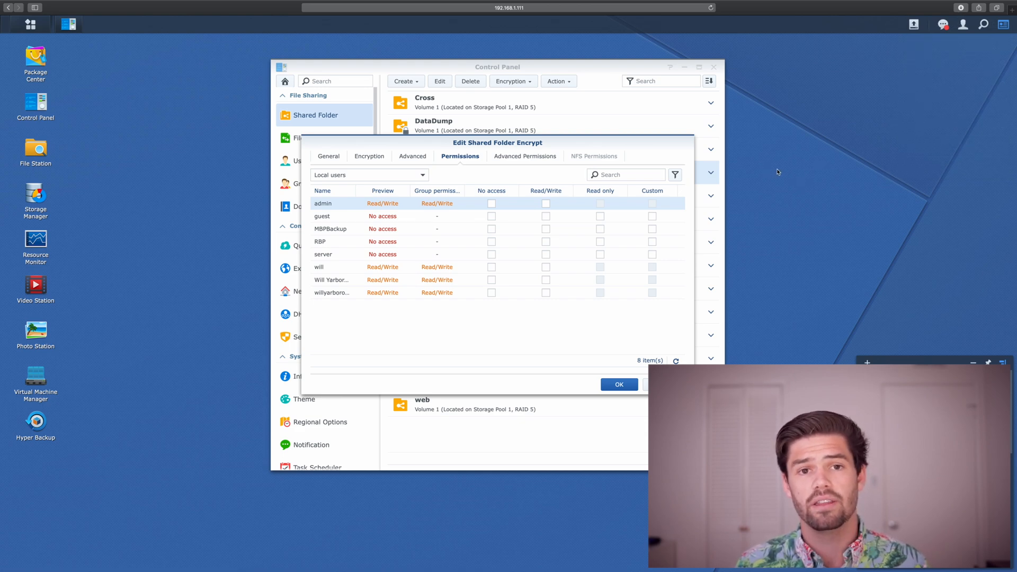
mouse_move(772, 176)
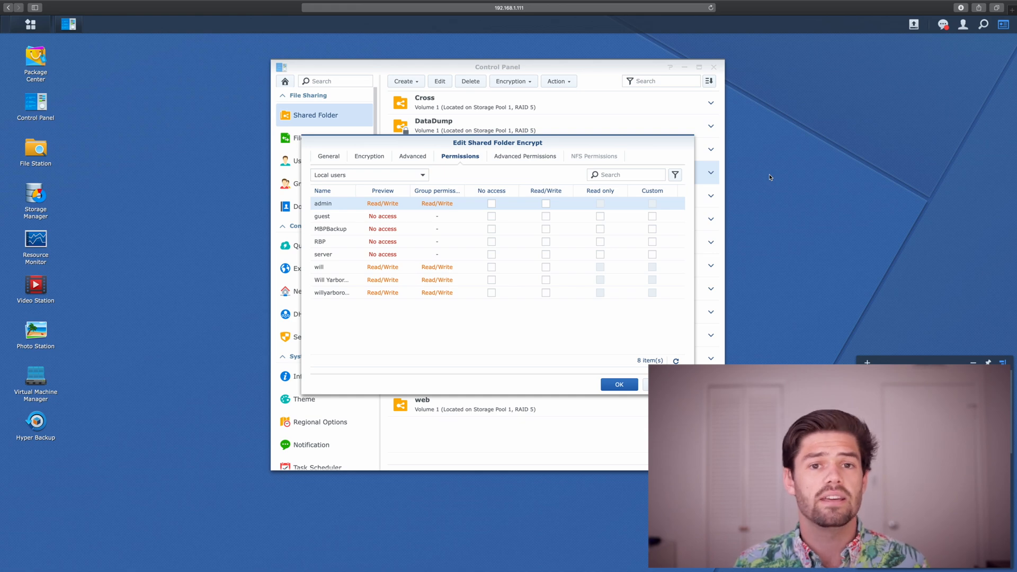
mouse_move(589, 317)
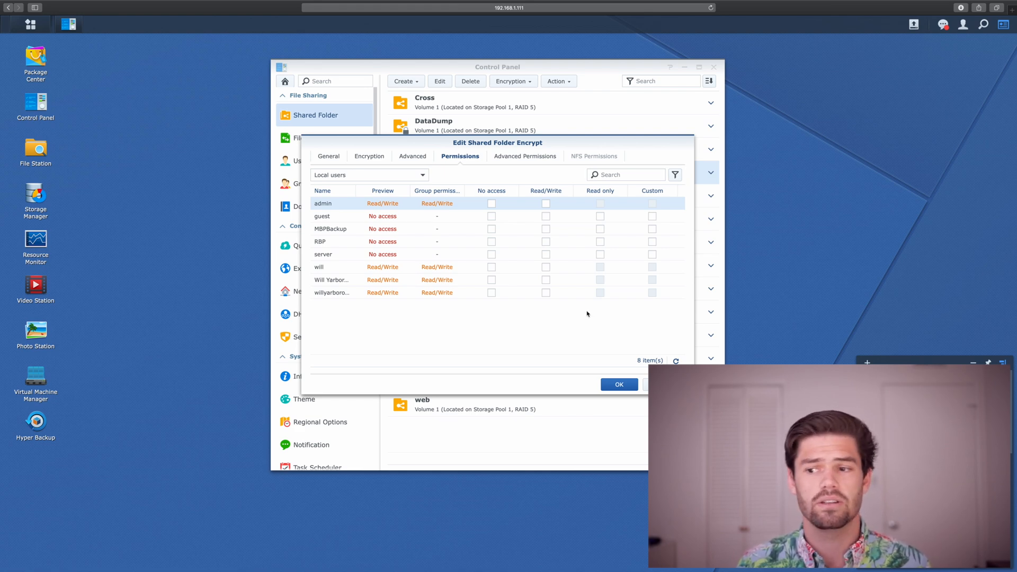
Step: Grant your user Read/Write access on Encrypt and confirm with OK
left_click(546, 280)
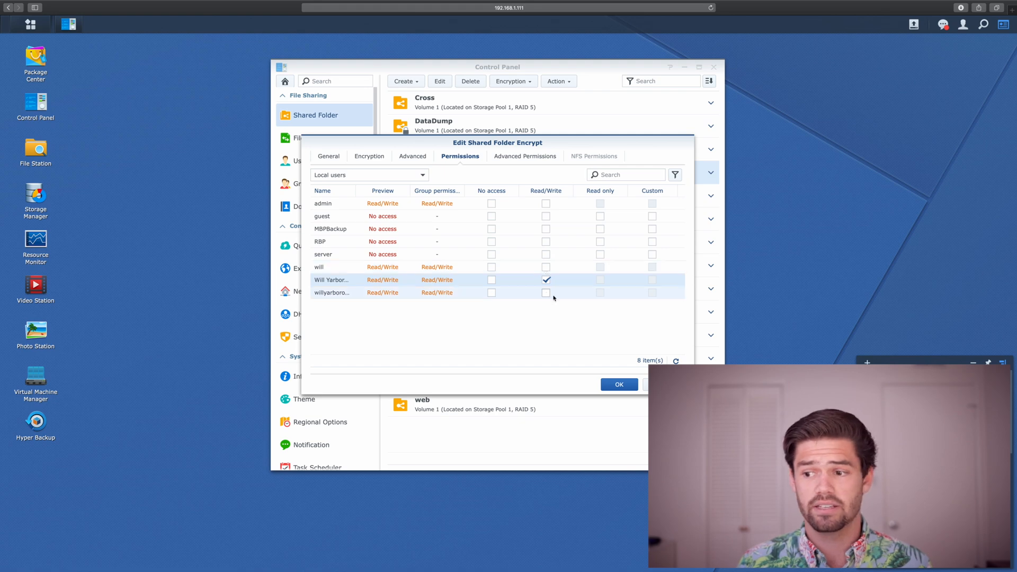
left_click(618, 385)
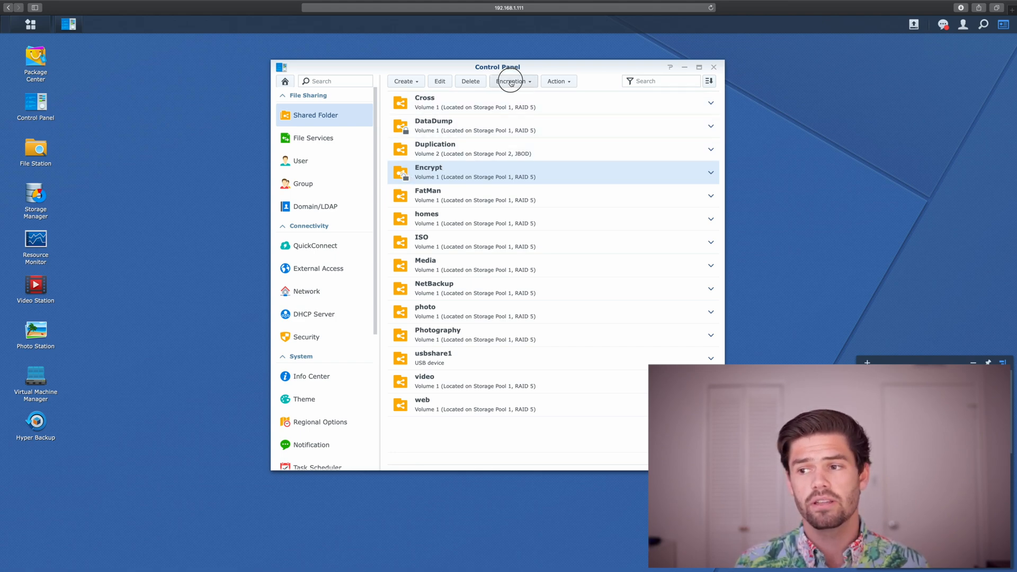
Step: Open Encryption > Mount for Encrypt and choose Import encryption key
left_click(512, 82)
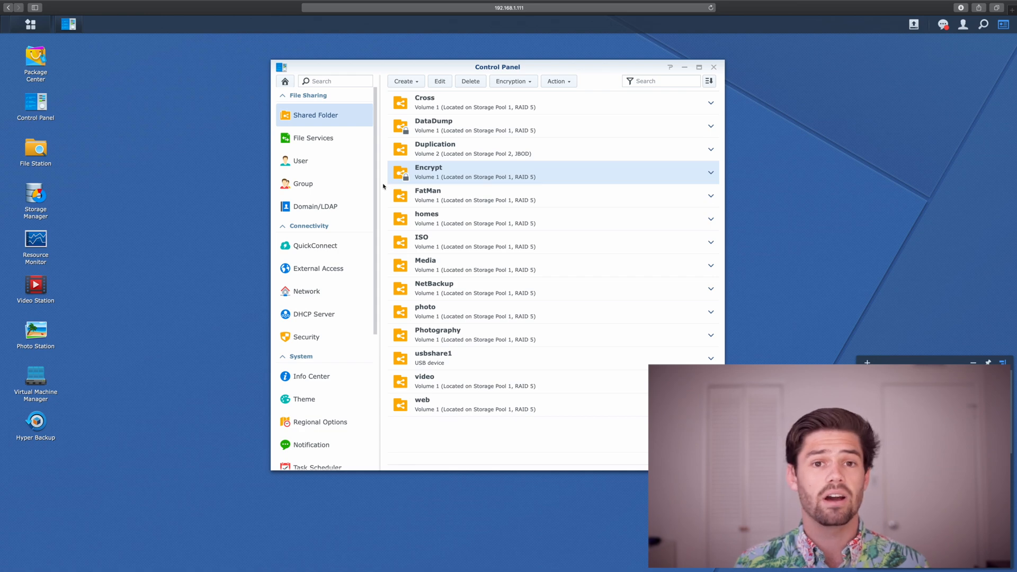
mouse_move(475, 119)
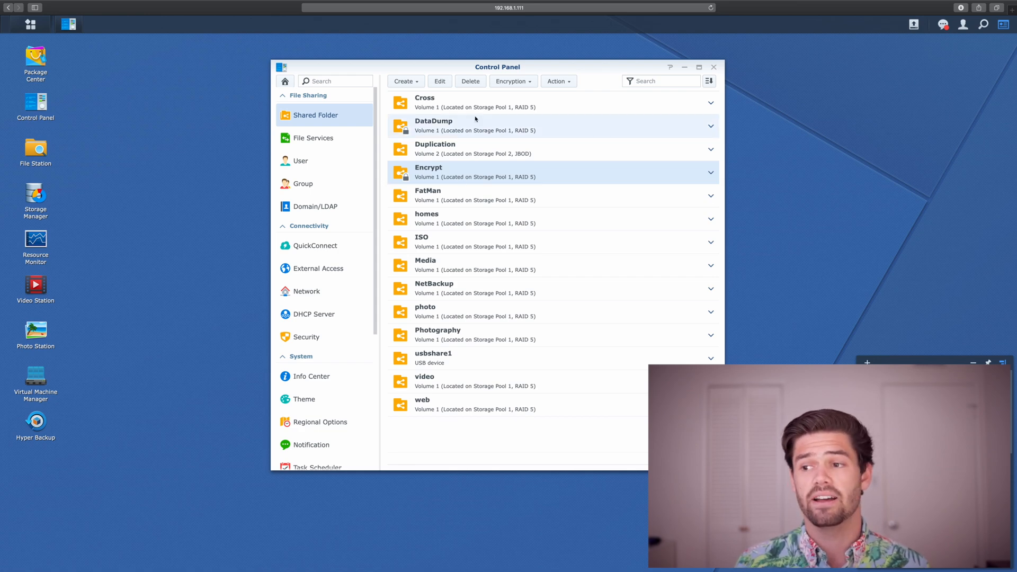
left_click(512, 81)
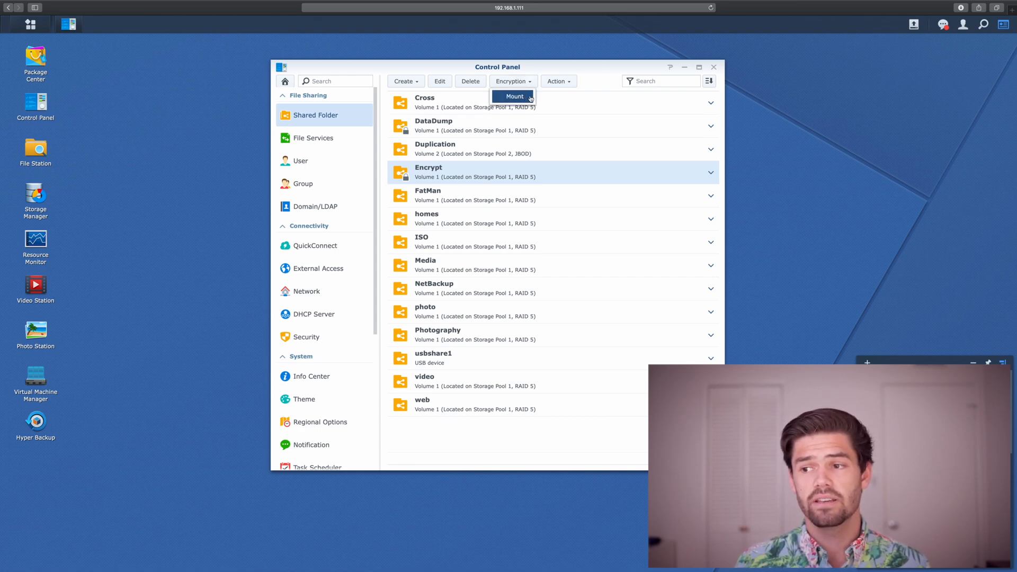
left_click(515, 96)
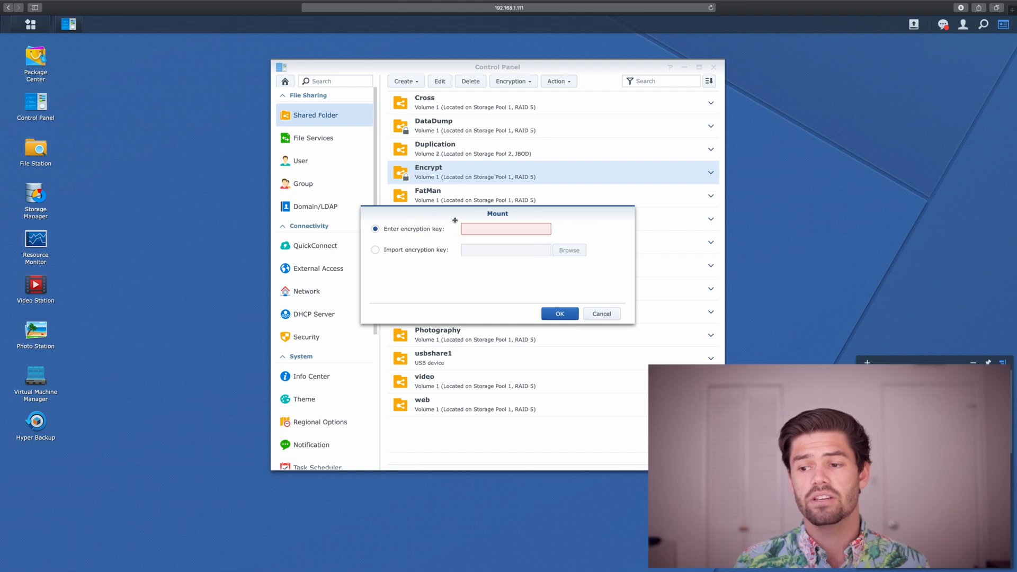
mouse_move(408, 260)
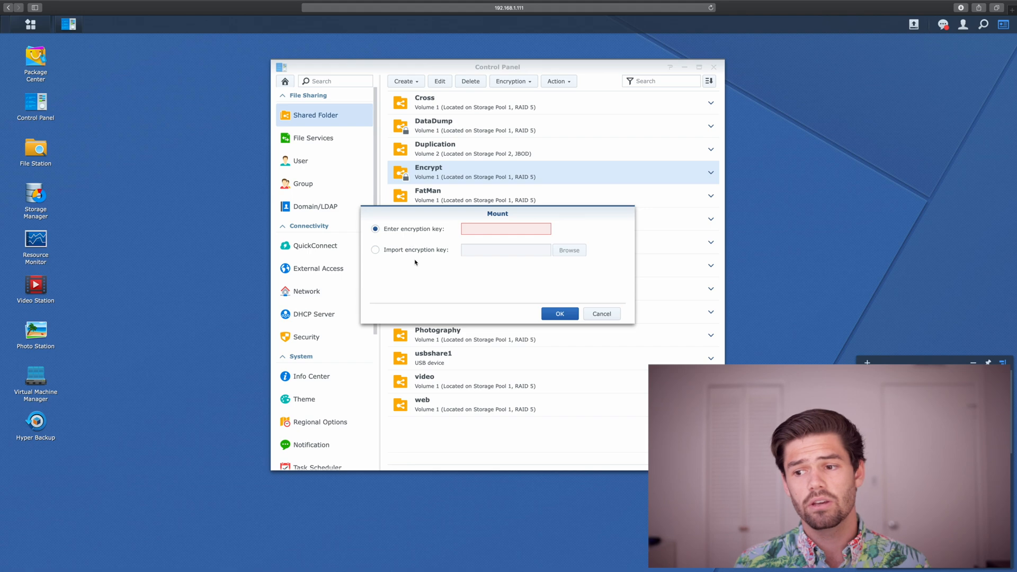
left_click(376, 250)
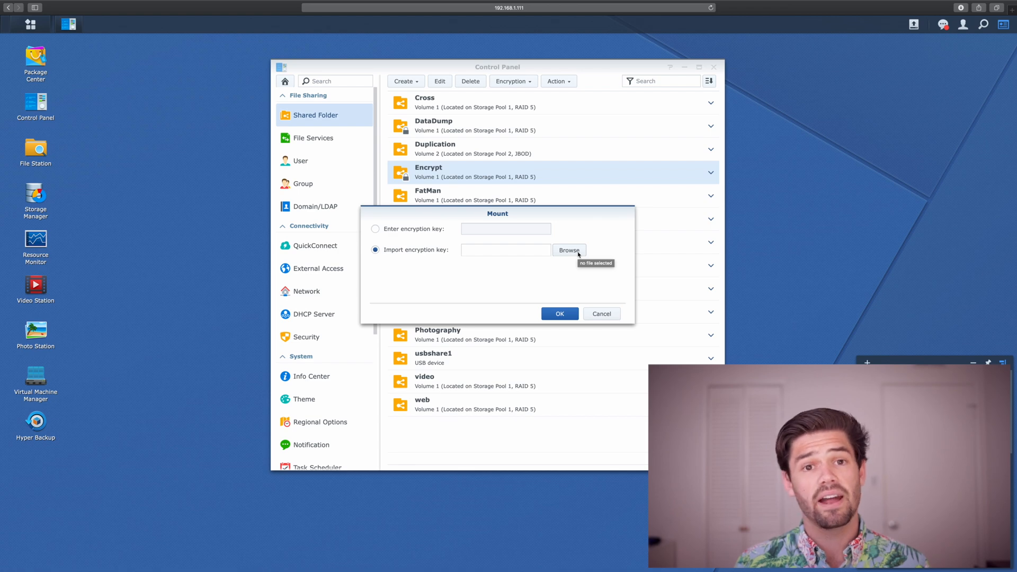
Step: Import Encrypt-2.key from Downloads and mount the folder with it
left_click(569, 250)
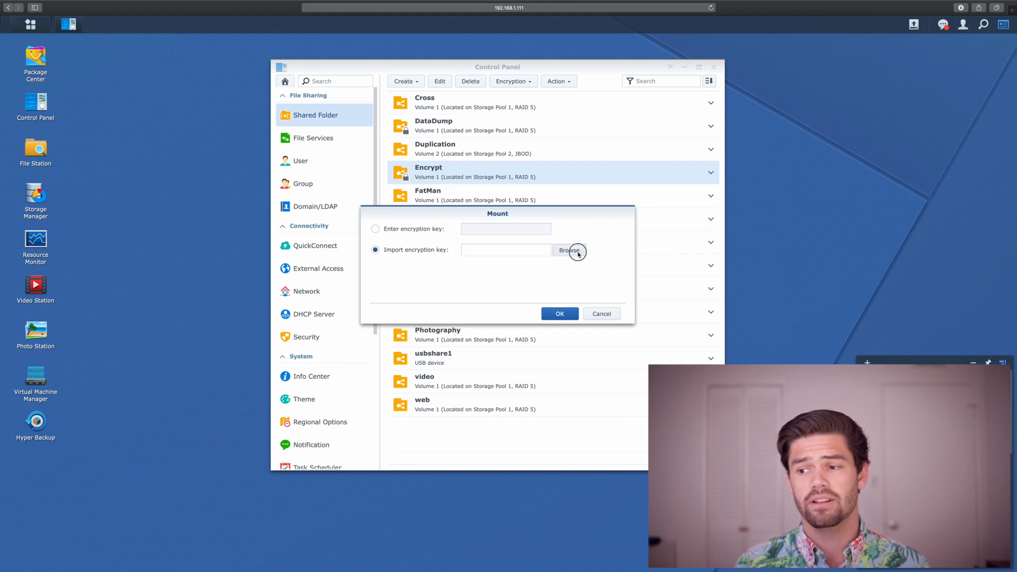
left_click(569, 250)
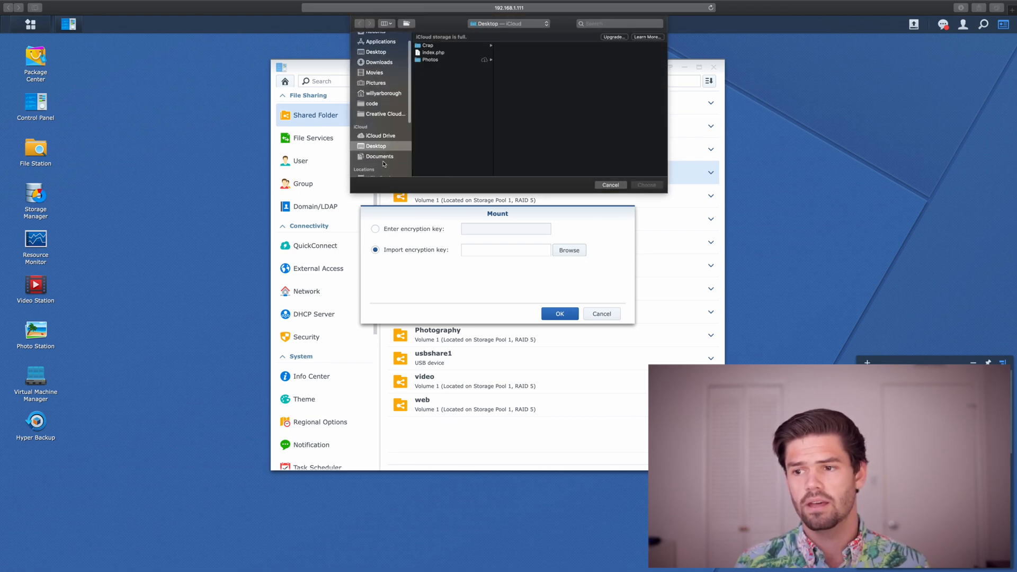
left_click(379, 78)
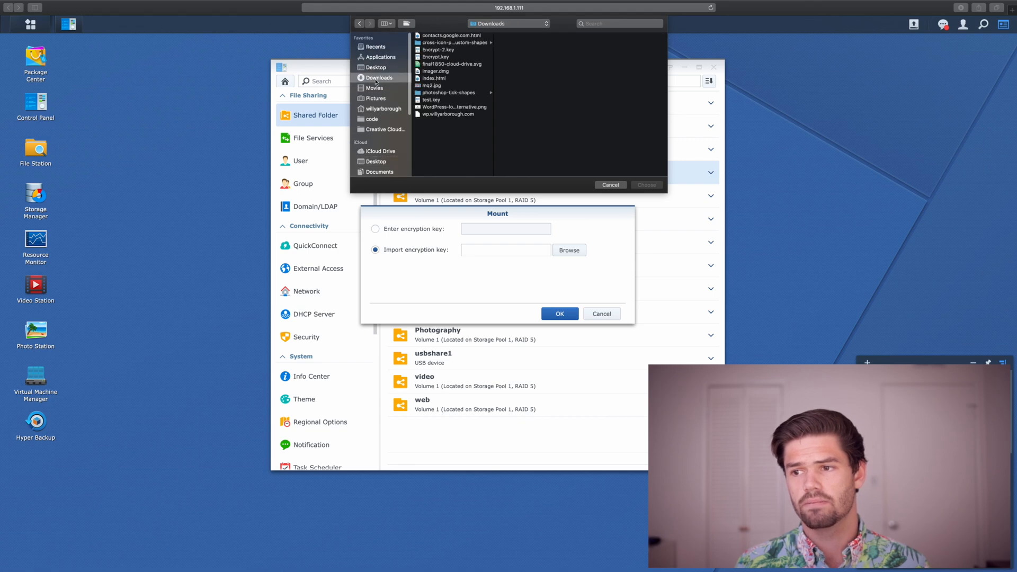
left_click(442, 50)
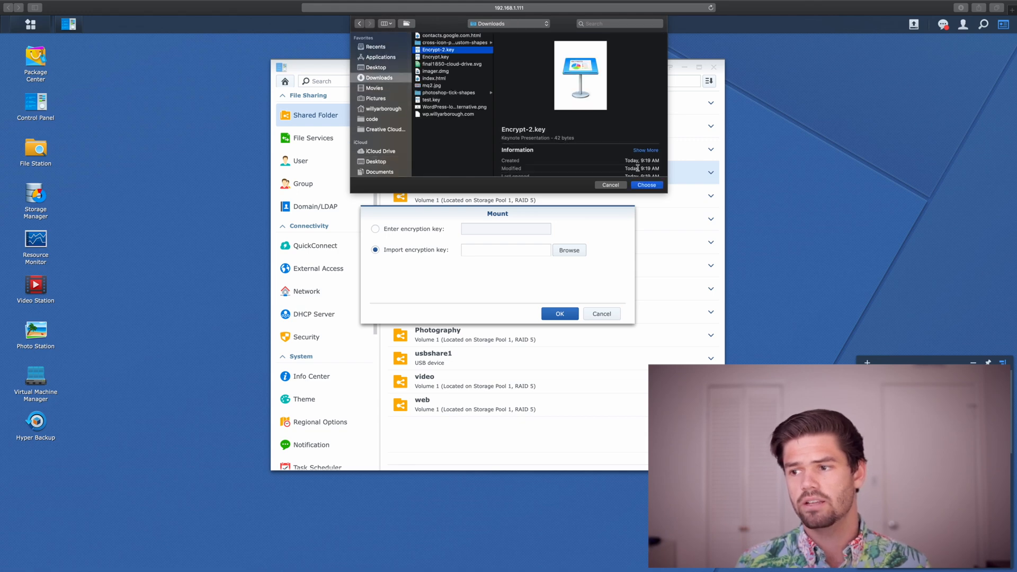
left_click(645, 185)
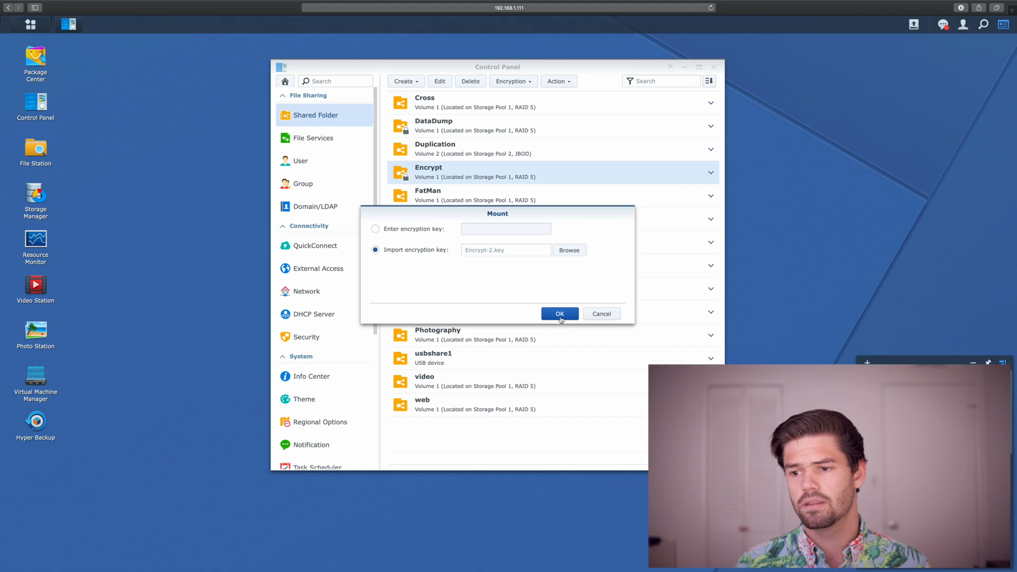
left_click(559, 313)
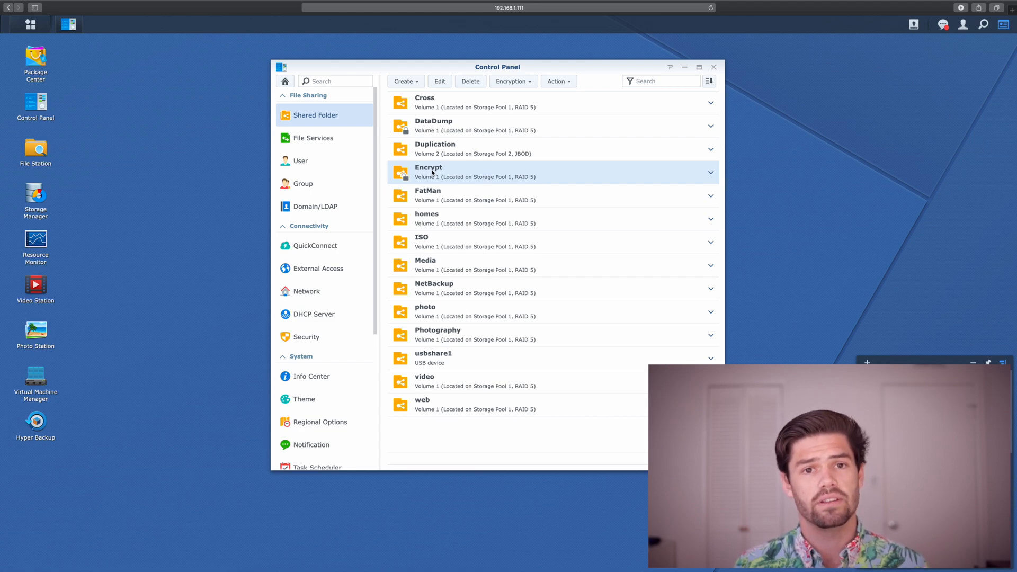
mouse_move(520, 180)
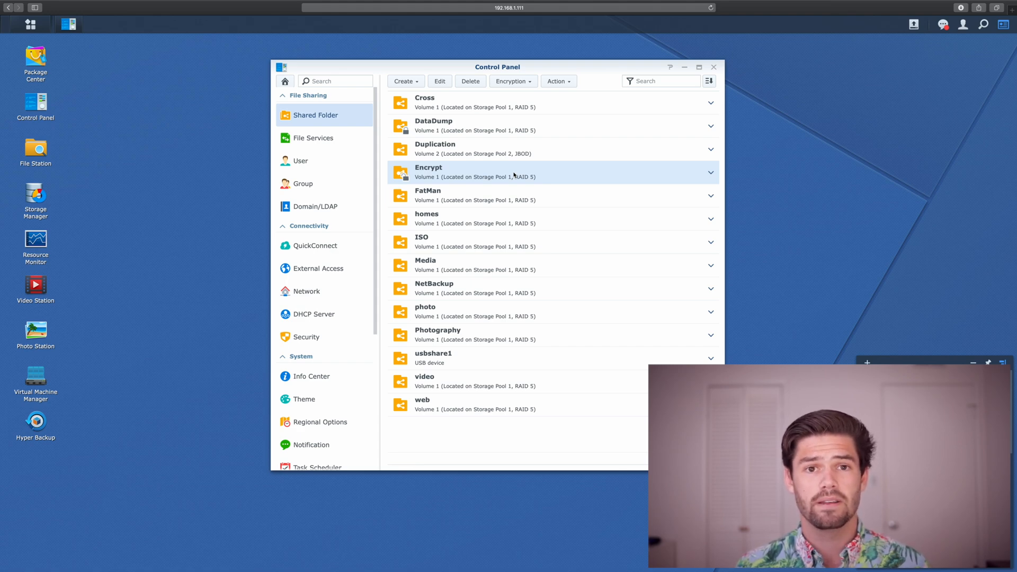
mouse_move(519, 149)
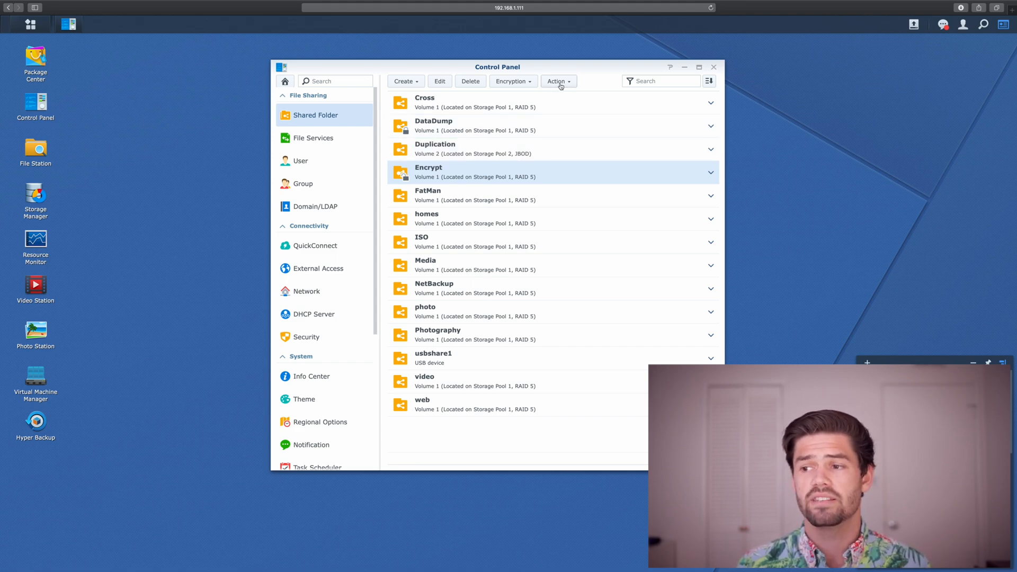
Step: Initialize a Key Manager key store on usbshare1 with a confirmed, verified passphrase
left_click(557, 82)
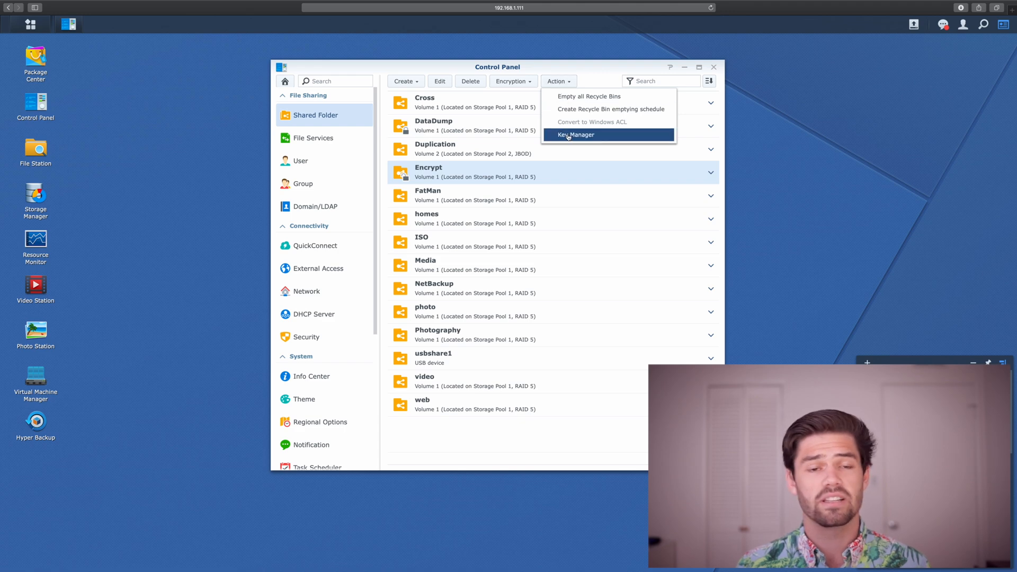
left_click(576, 135)
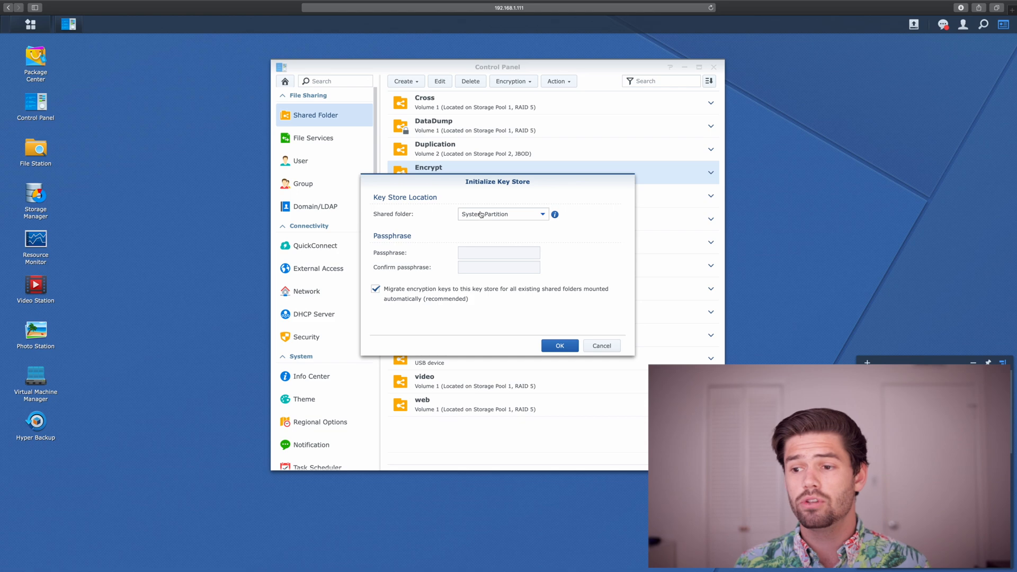
mouse_move(445, 222)
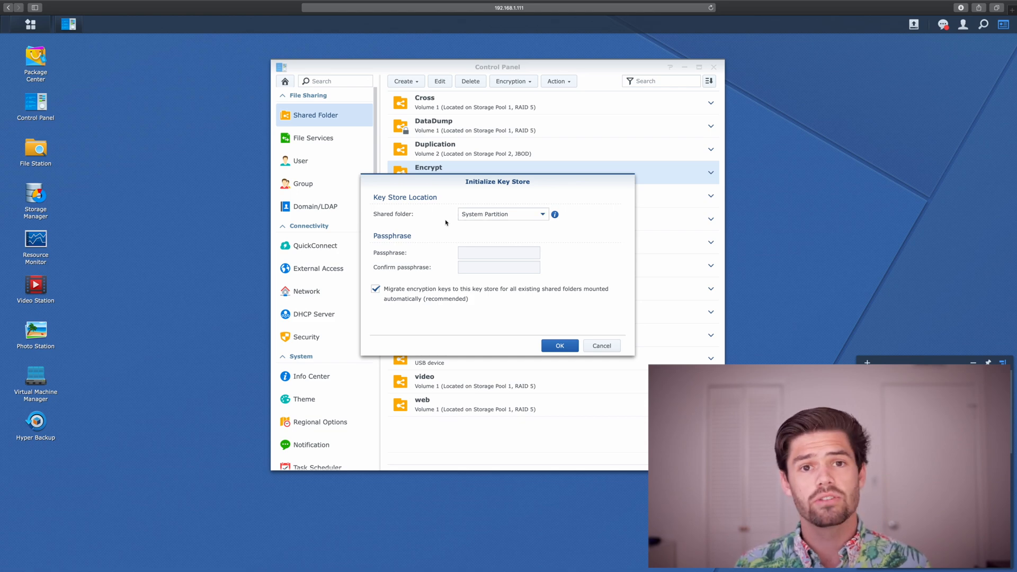
left_click(501, 214)
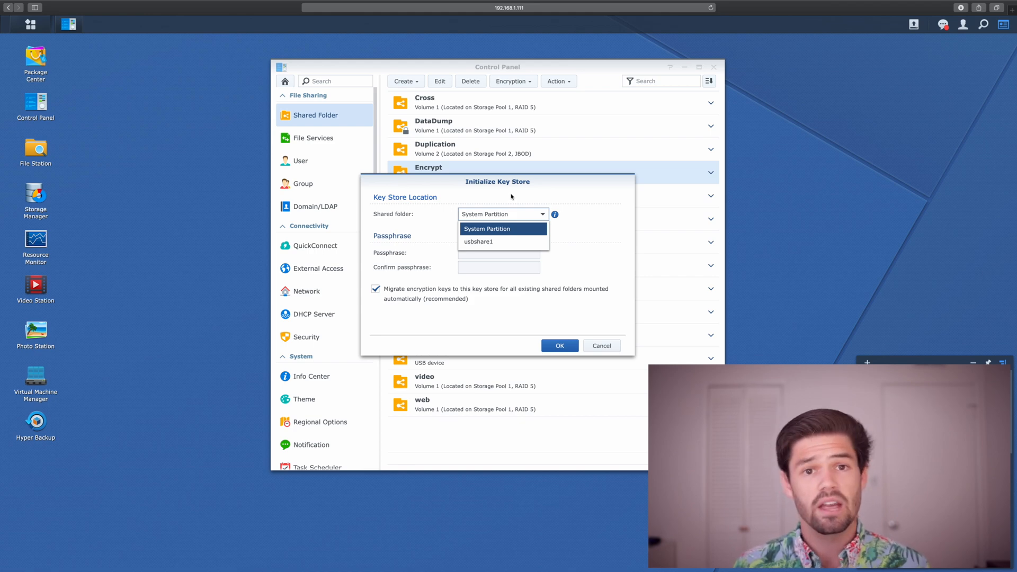
mouse_move(478, 242)
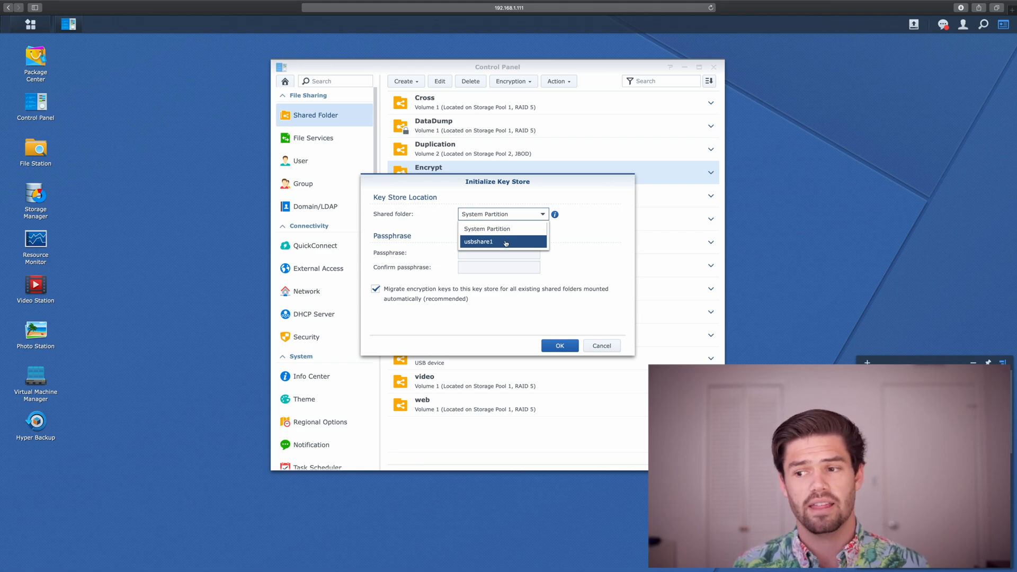
left_click(479, 242)
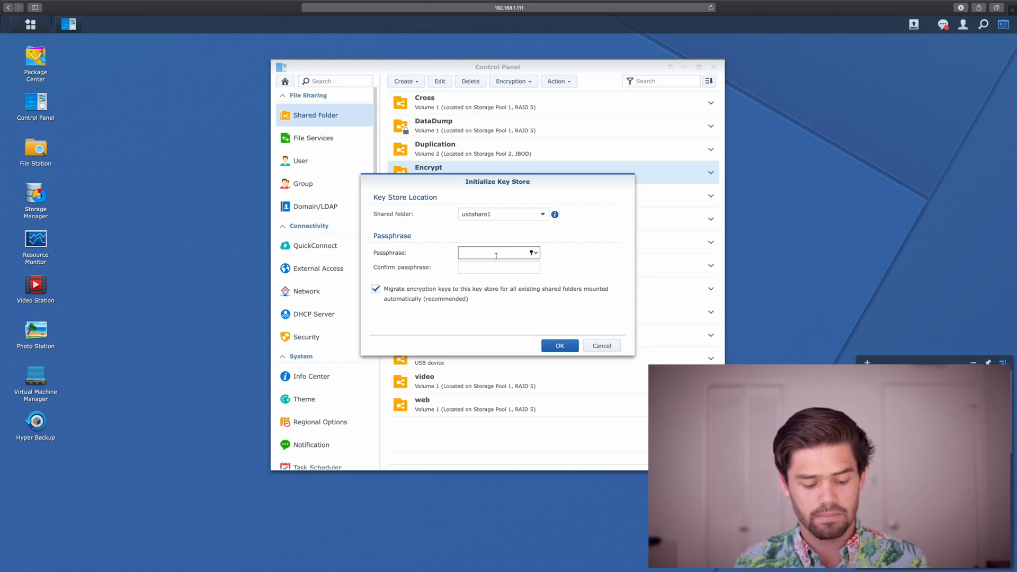
type("password")
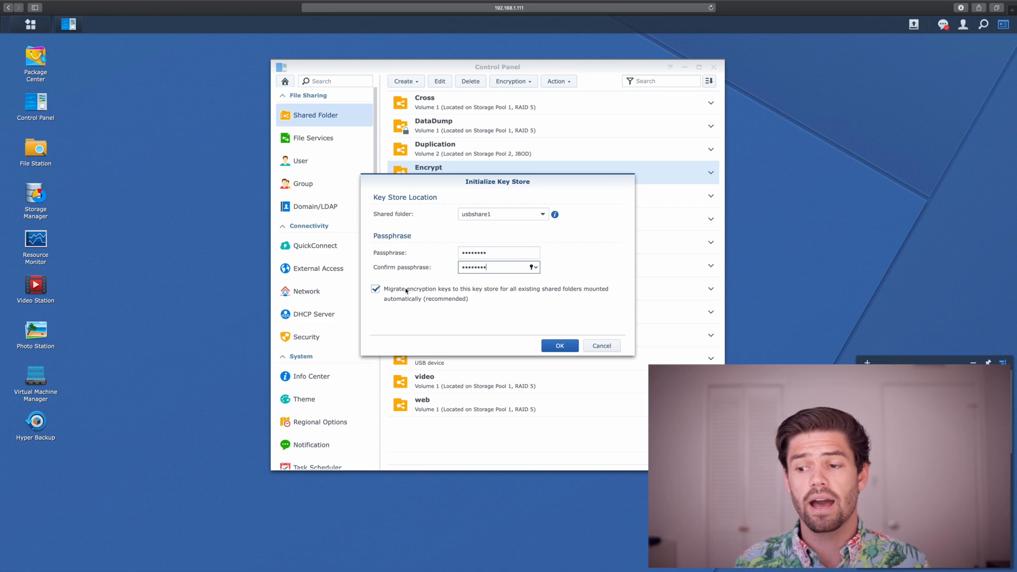
mouse_move(477, 289)
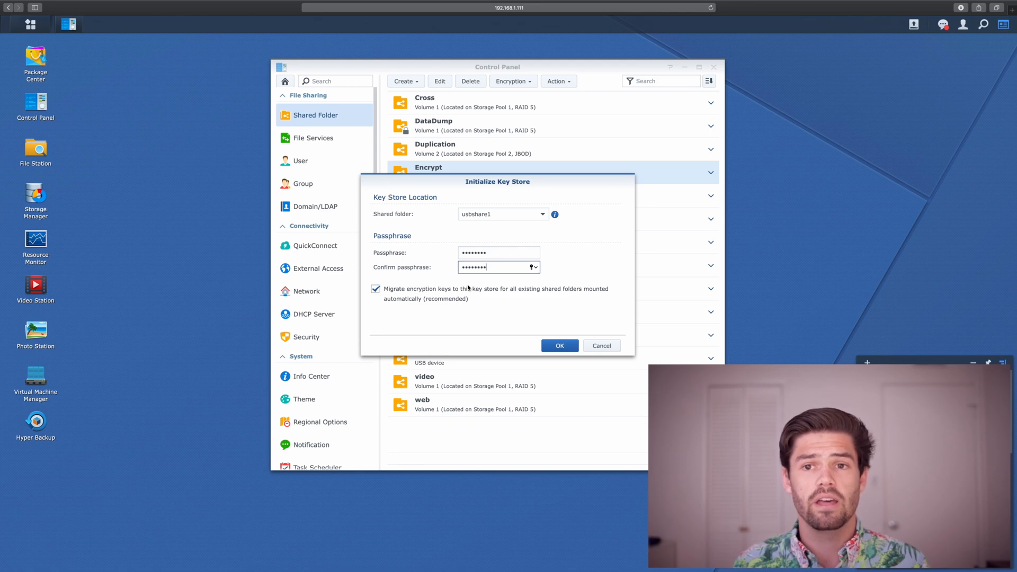
mouse_move(531, 320)
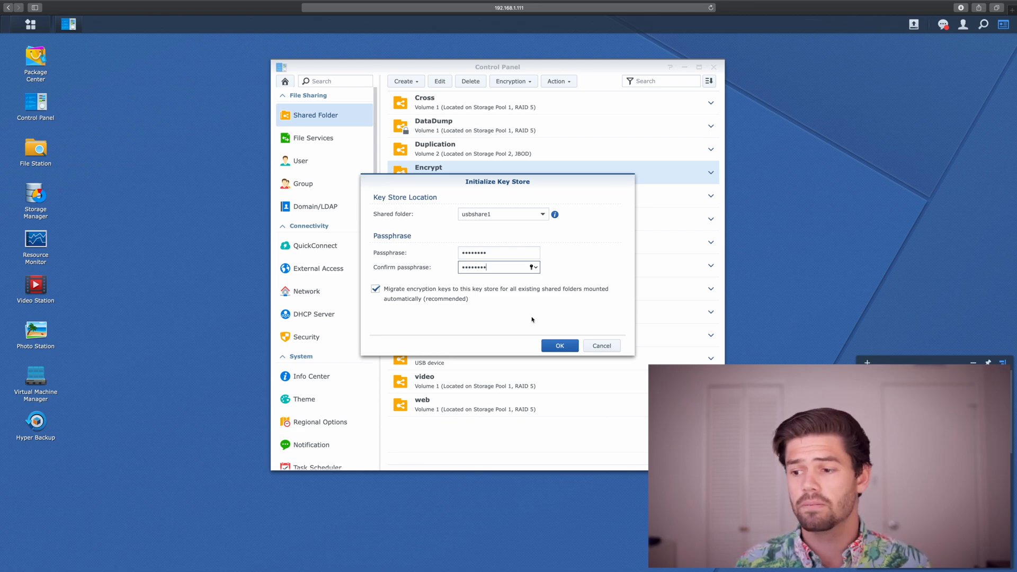
left_click(559, 345)
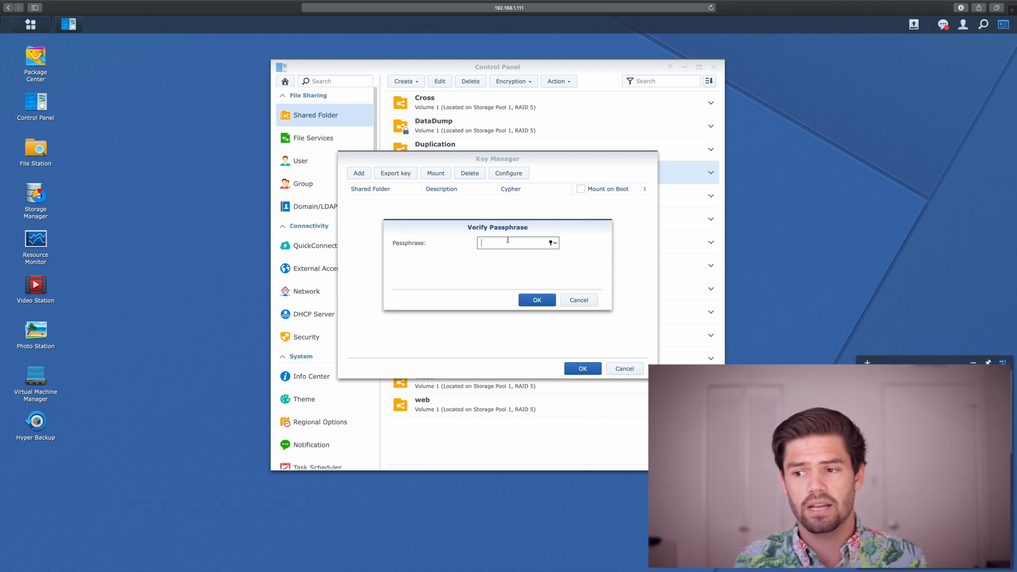
left_click(578, 300)
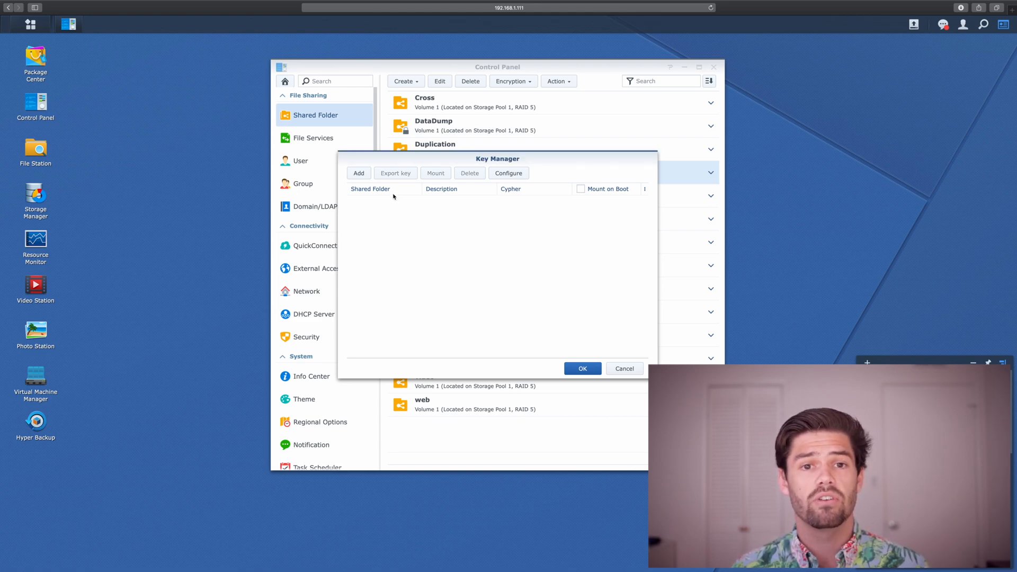
mouse_move(379, 184)
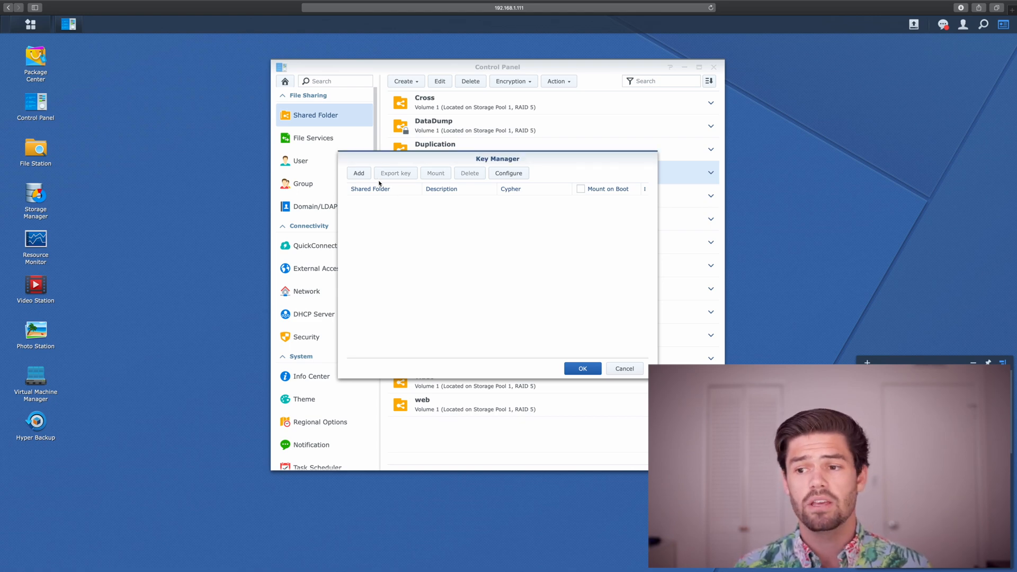
Step: Begin a new key for the Encrypt folder and list cypher options Passphrase and Machine key
left_click(358, 173)
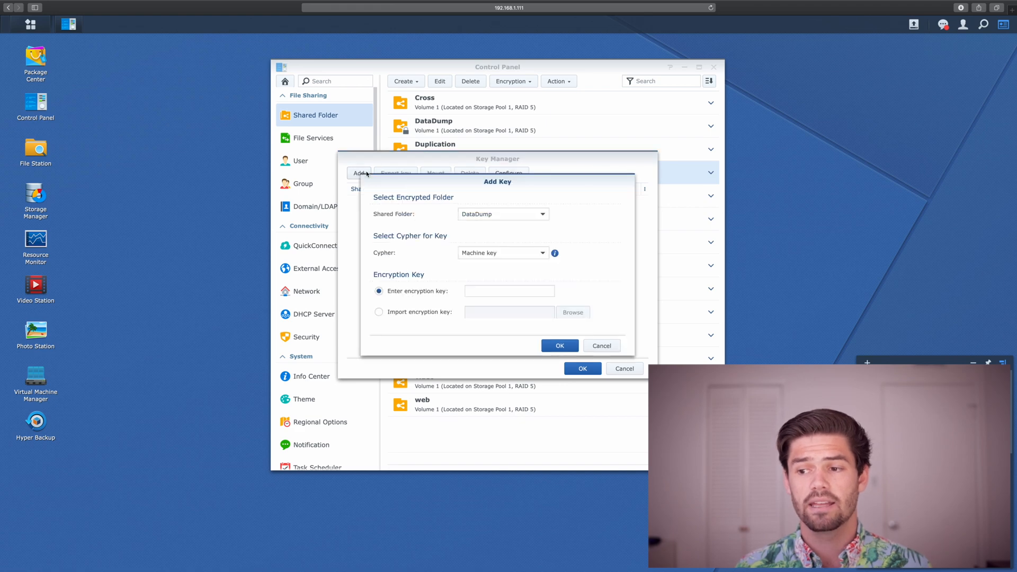
left_click(502, 214)
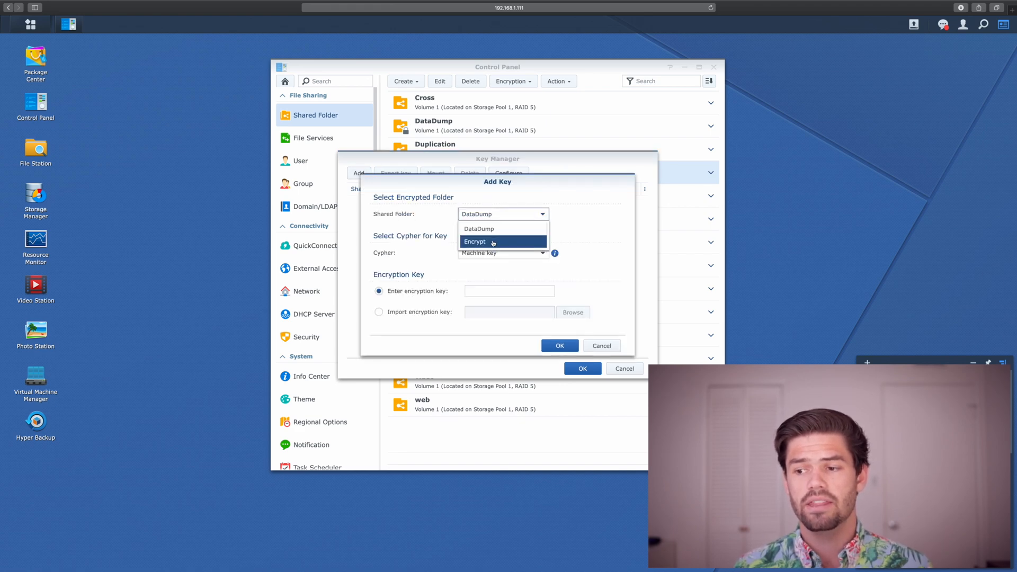
left_click(474, 242)
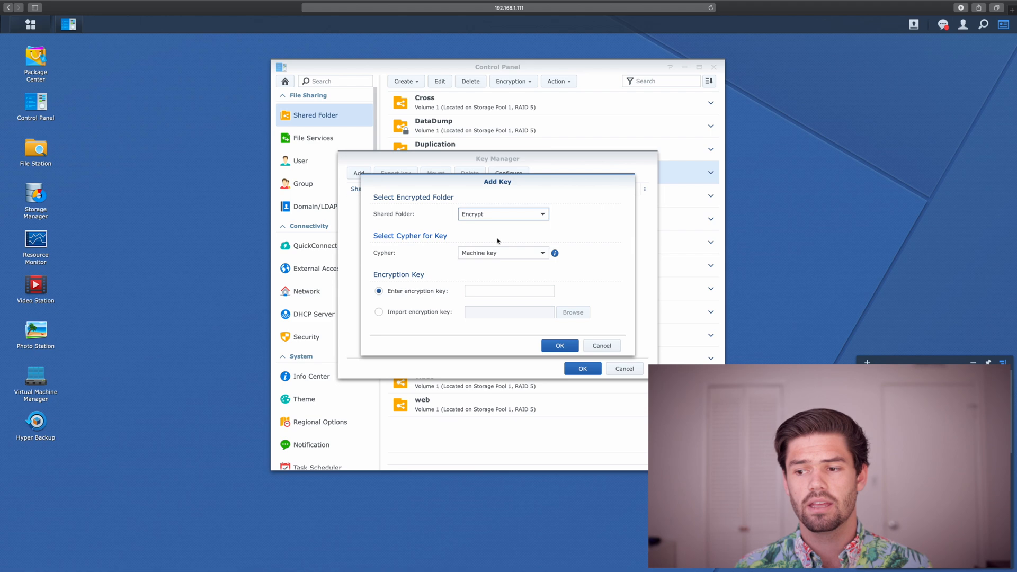
mouse_move(548, 239)
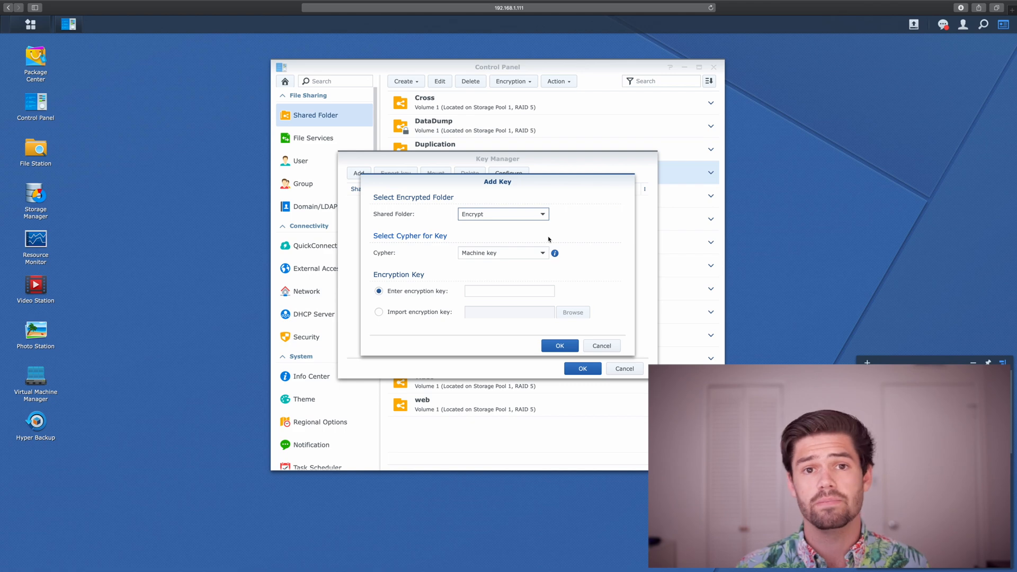
mouse_move(524, 236)
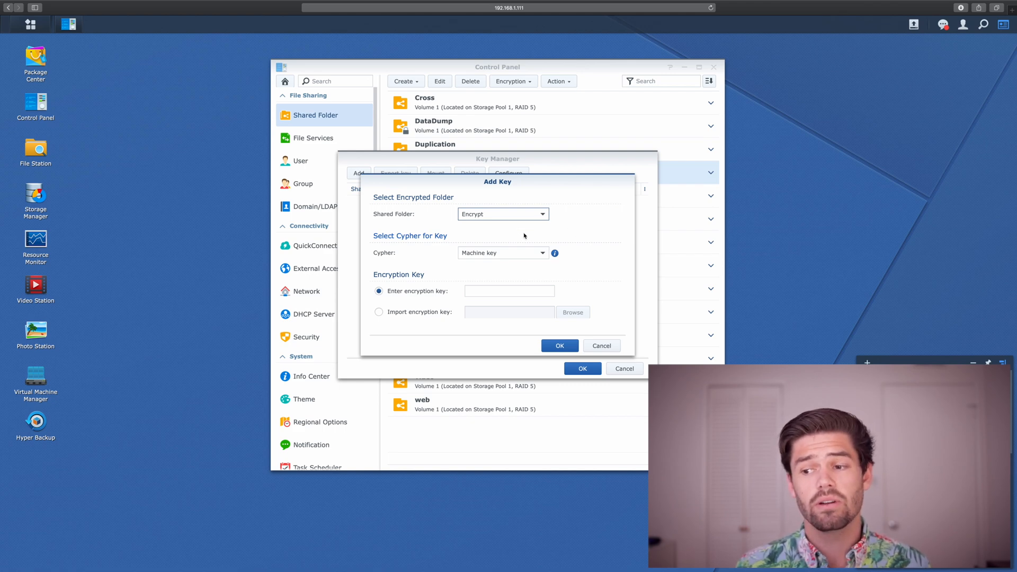
left_click(502, 252)
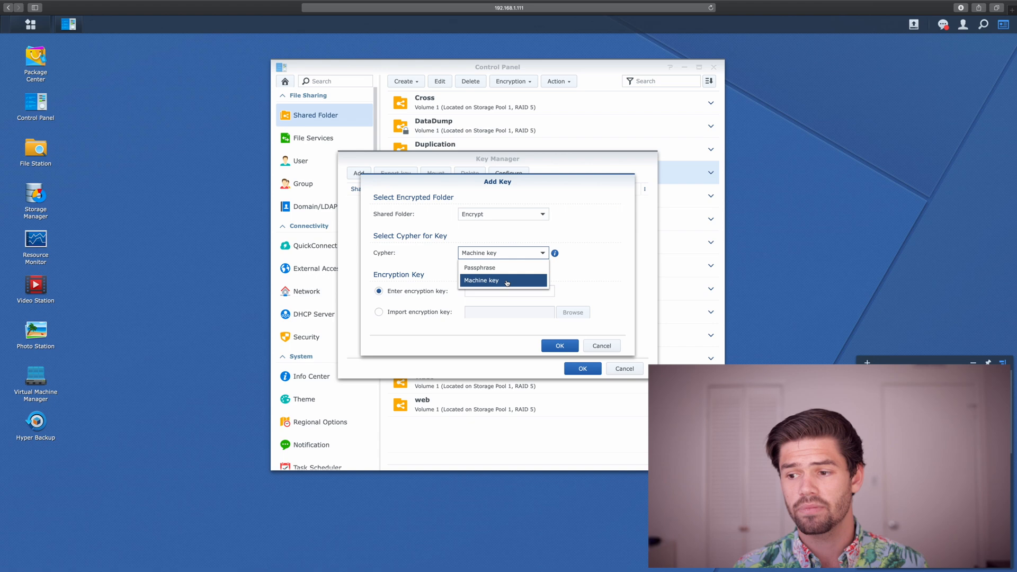
mouse_move(480, 267)
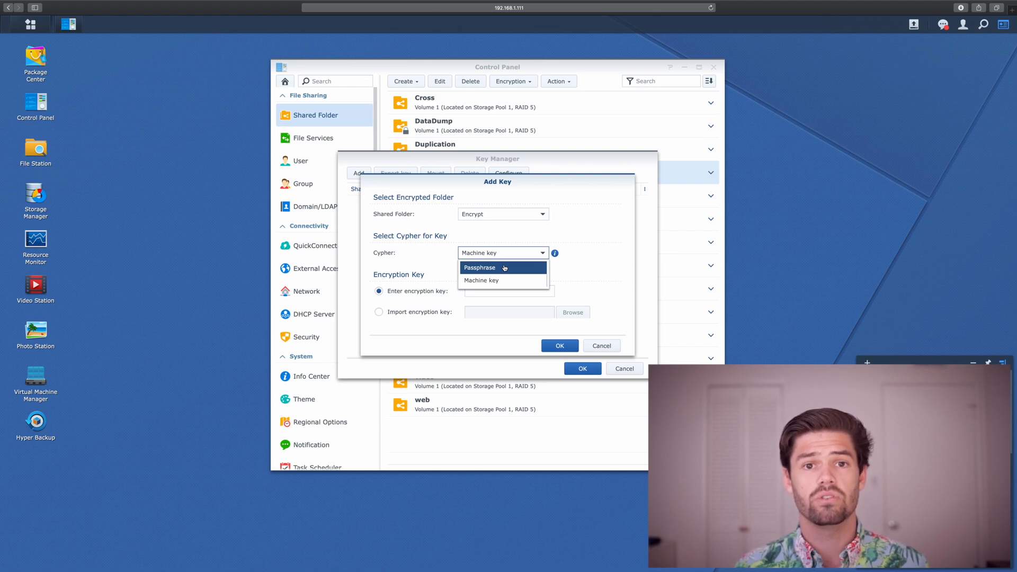
Step: Add a Passphrase-cypher key with Encrypt's encryption key, then close Key Manager
left_click(479, 267)
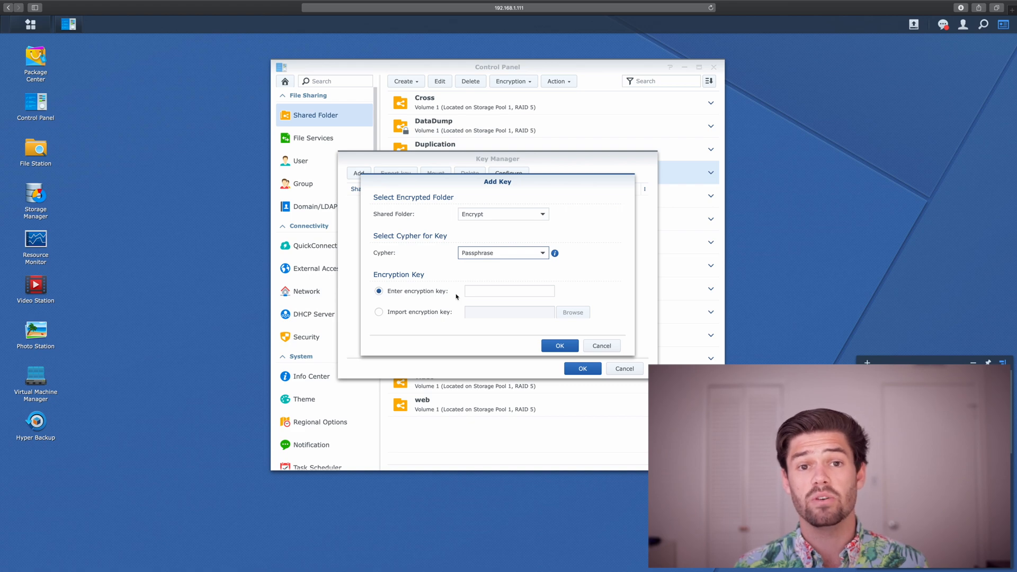
left_click(509, 291)
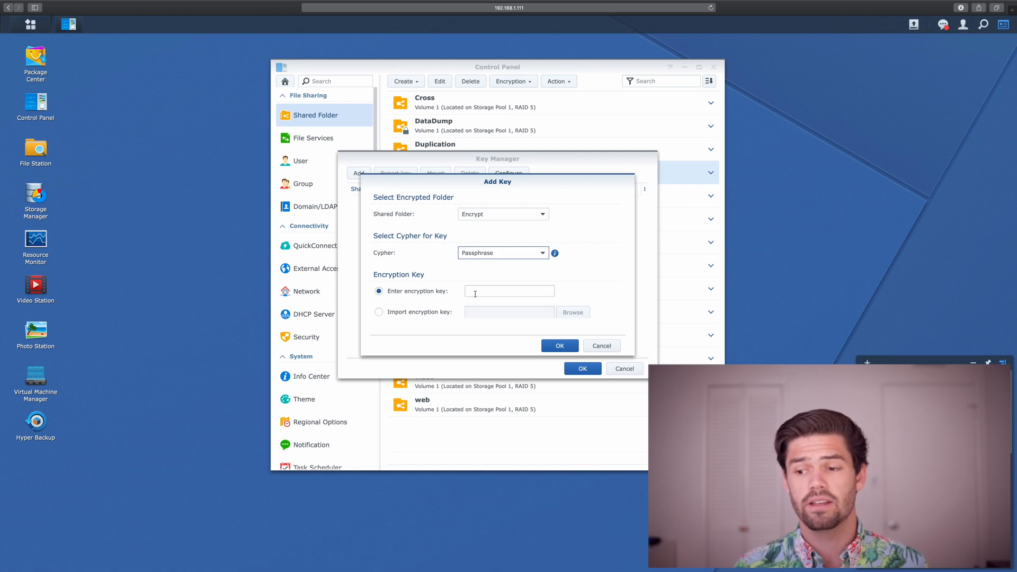
mouse_move(426, 276)
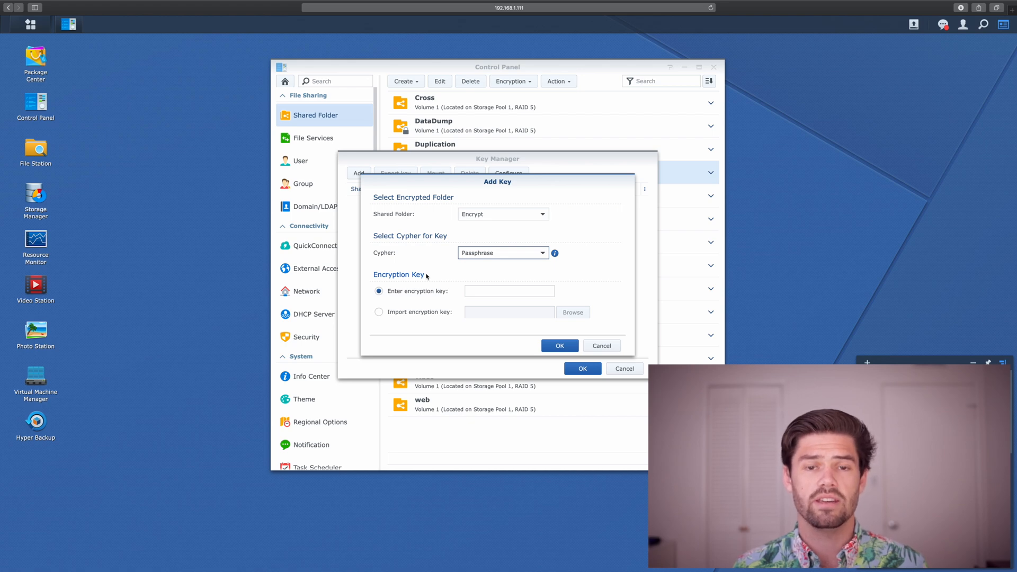
left_click(509, 291)
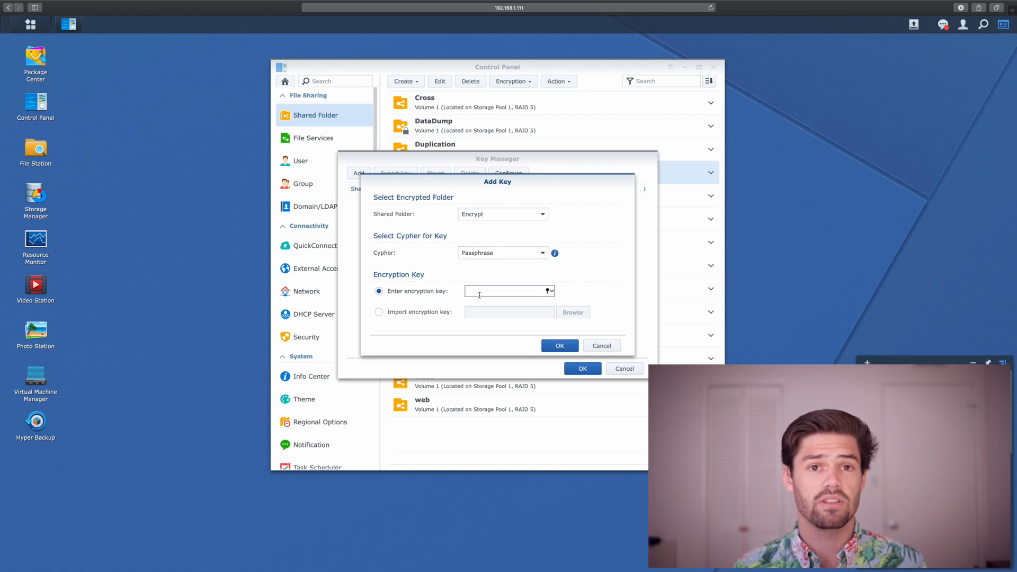
type("••••••")
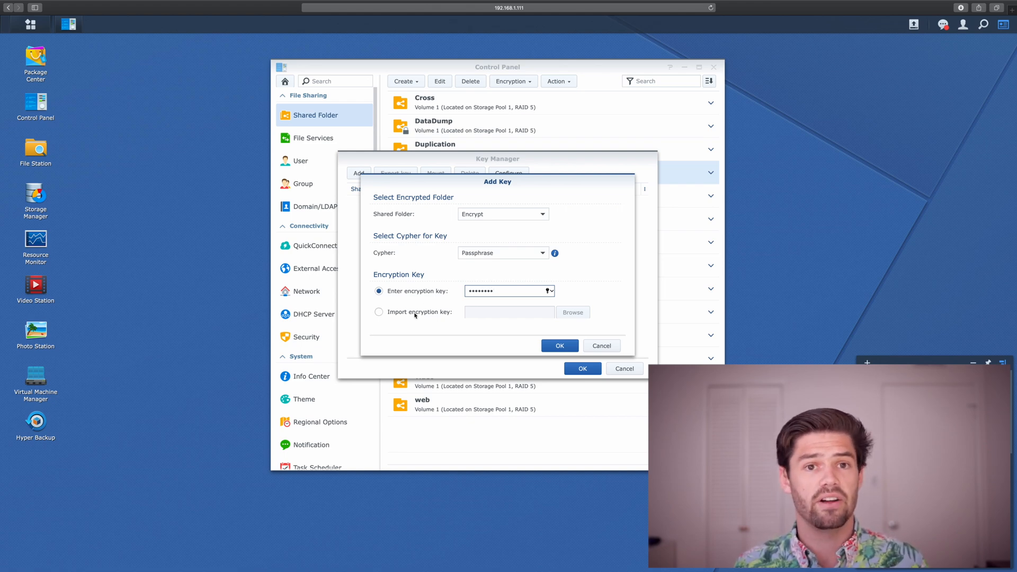
left_click(559, 345)
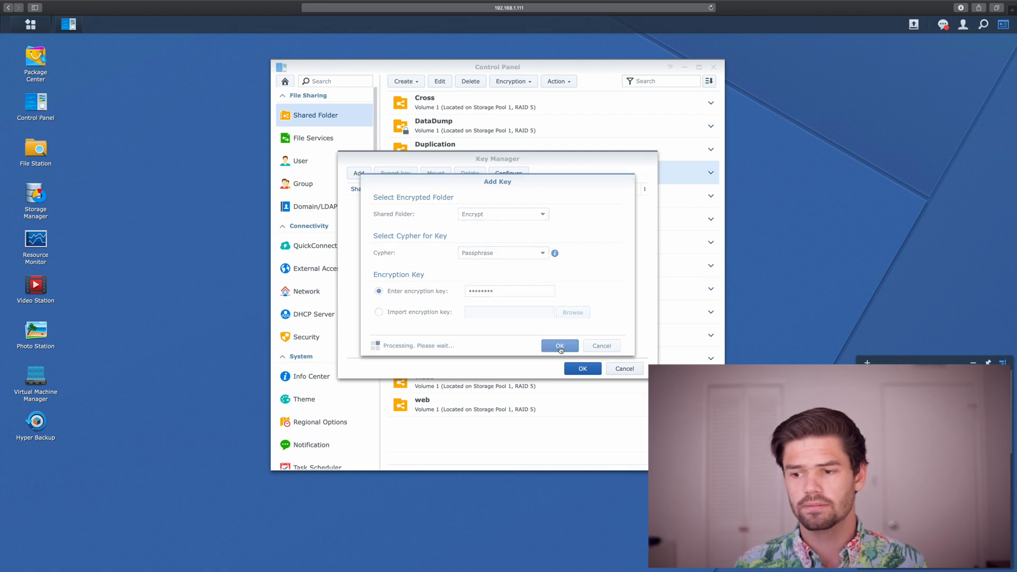
left_click(559, 345)
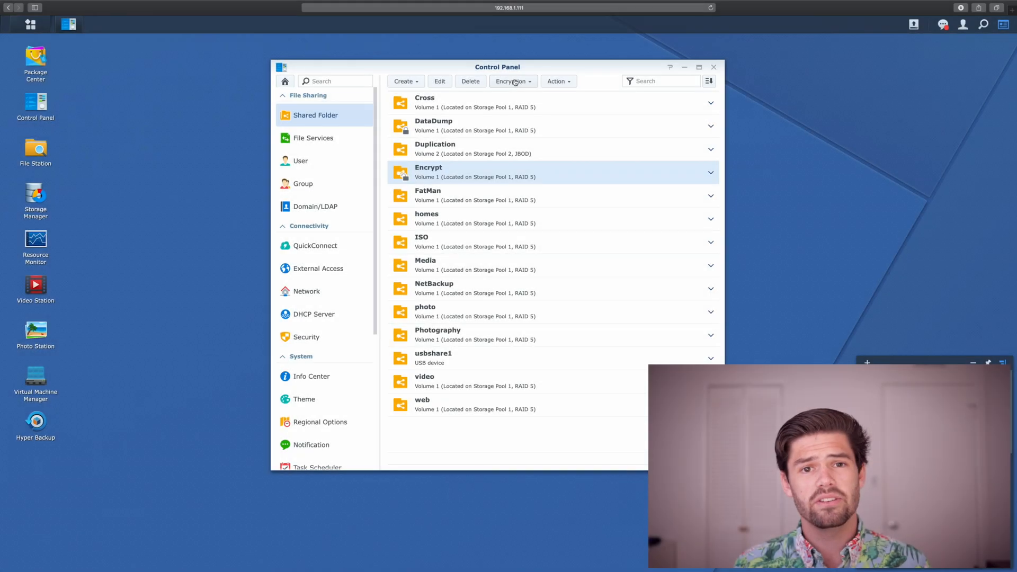
Step: Mount Encrypt using 'Enter passphrase for Key Manager' and the key store passphrase
left_click(512, 81)
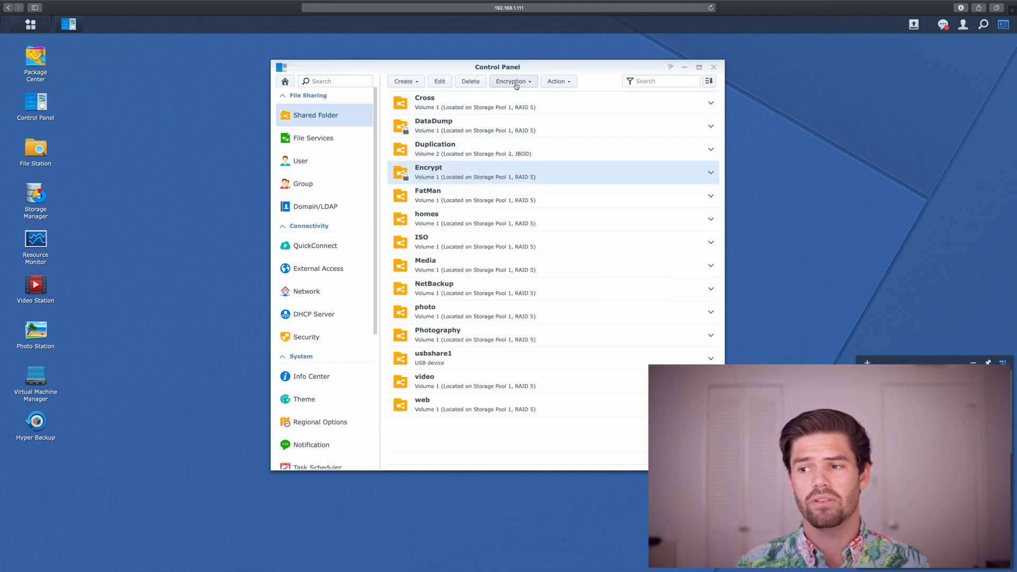
left_click(512, 81)
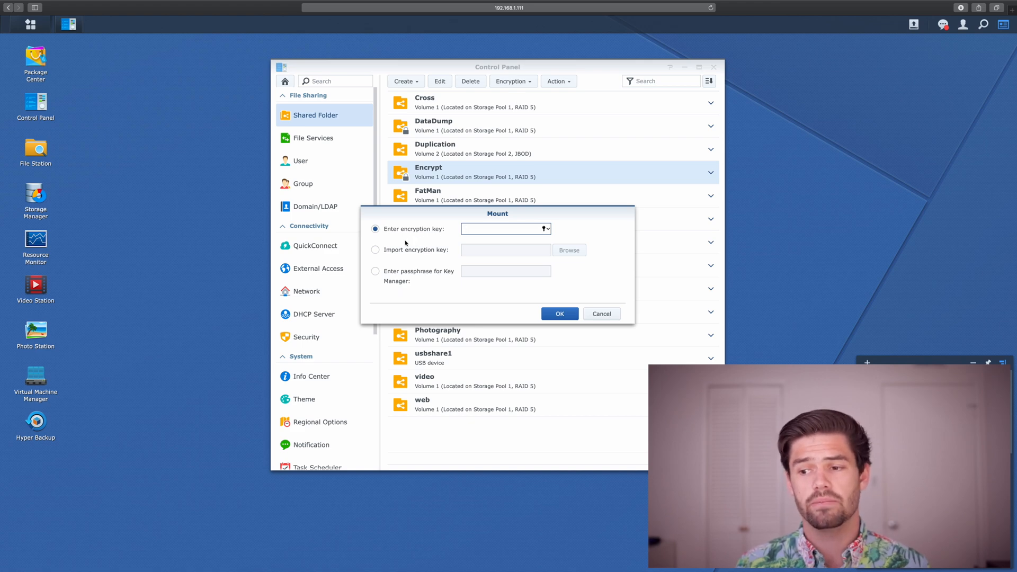
mouse_move(384, 246)
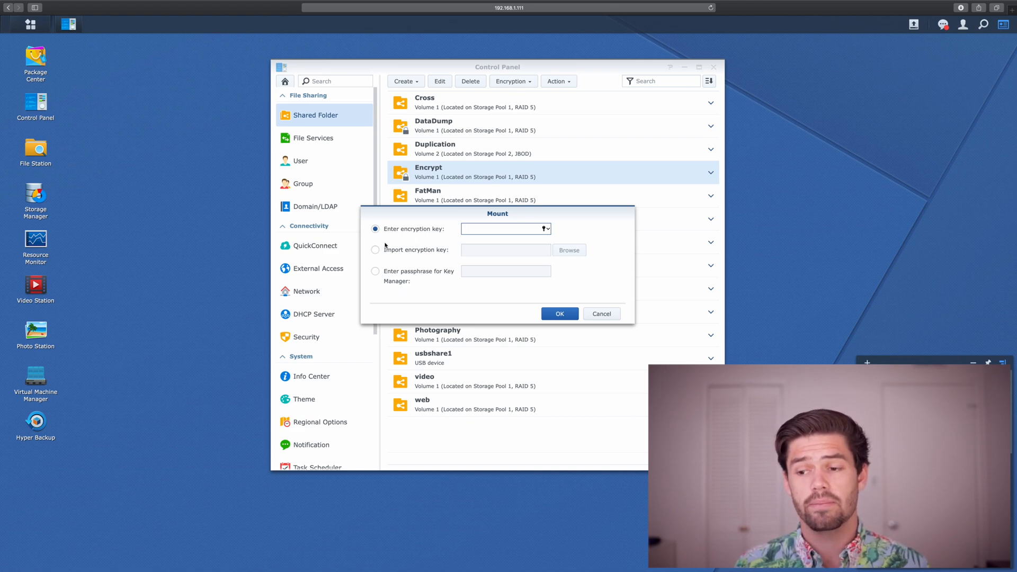
mouse_move(400, 239)
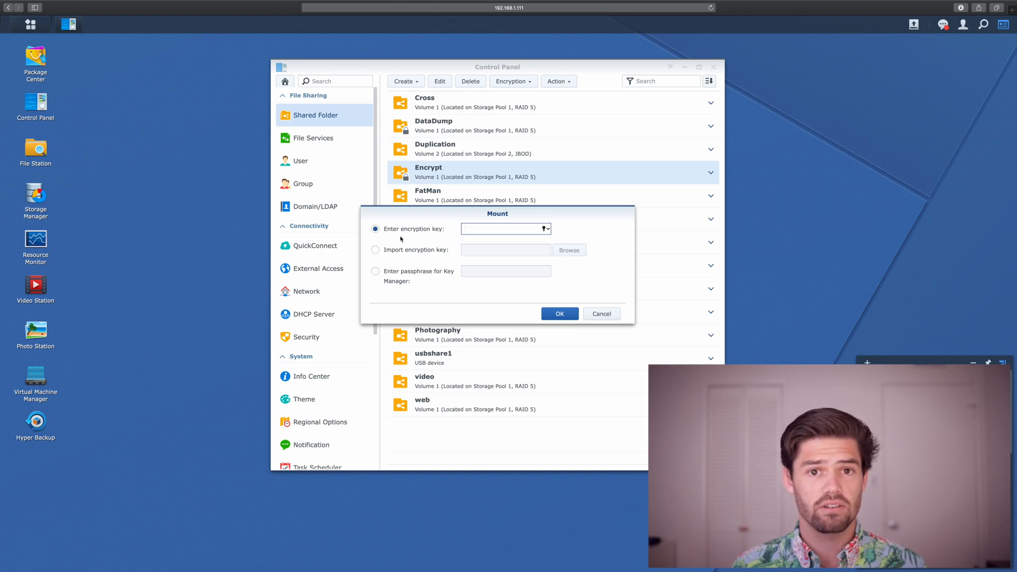
mouse_move(413, 288)
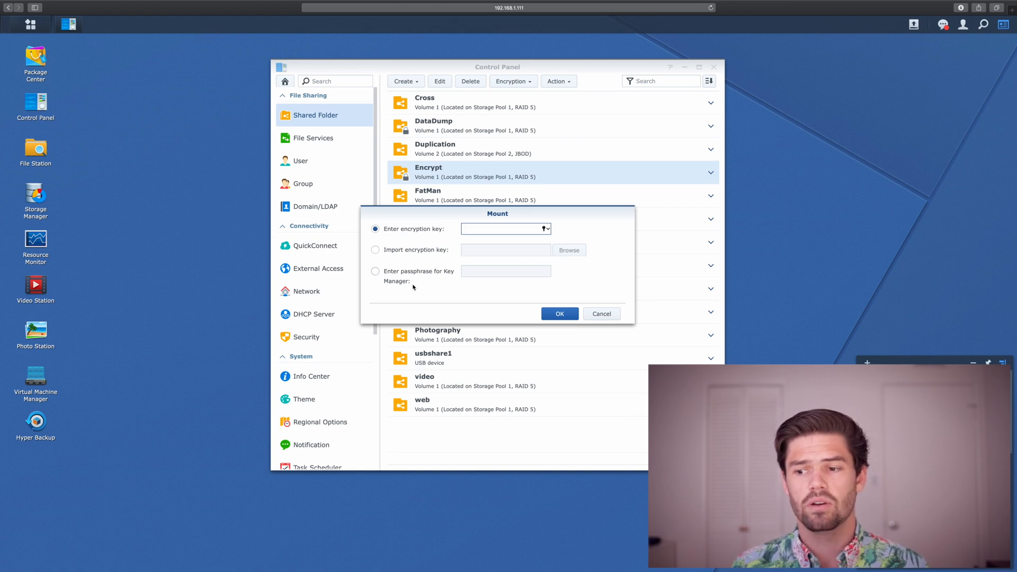
left_click(375, 271)
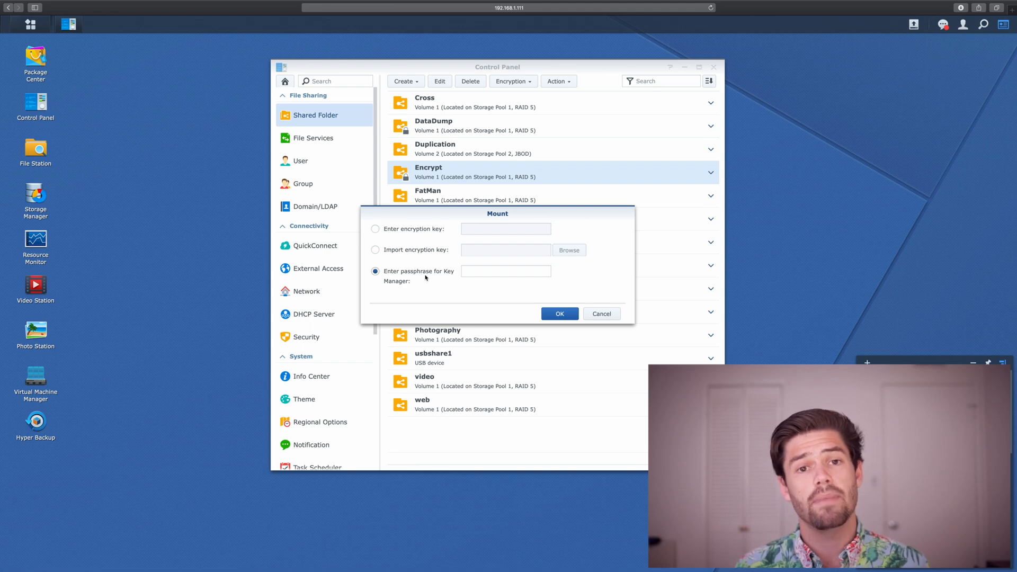
left_click(505, 271)
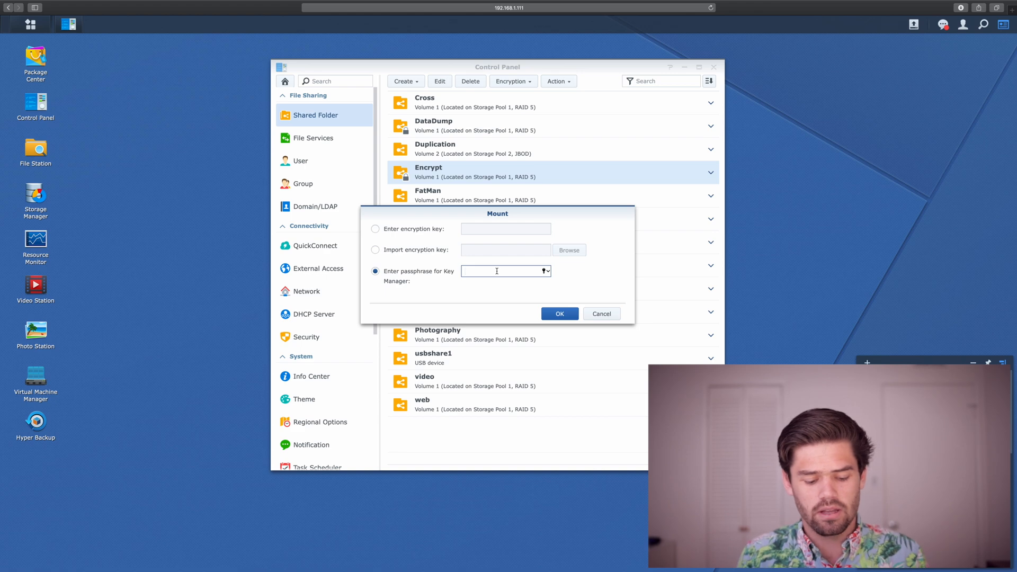
left_click(558, 314)
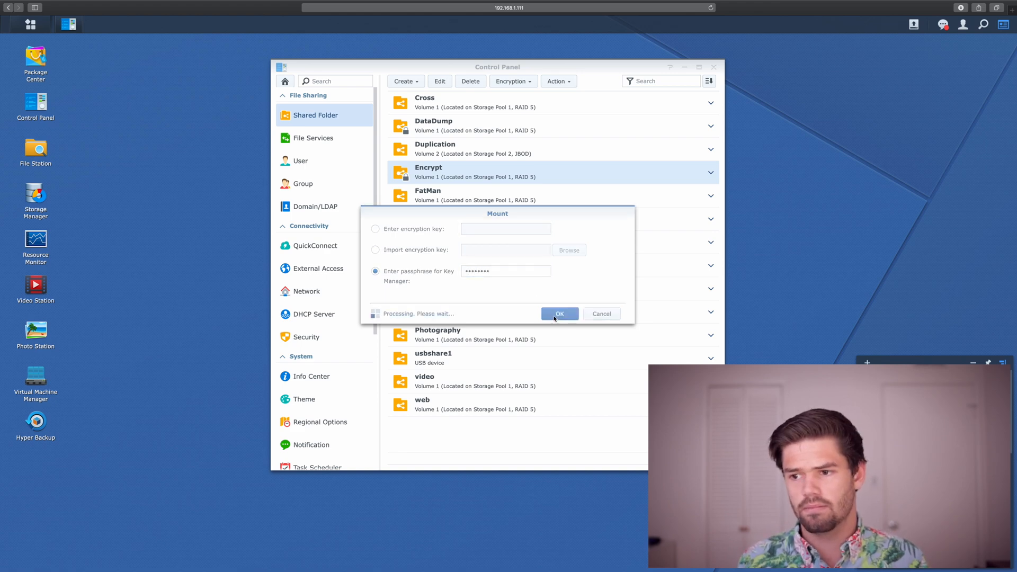
left_click(558, 315)
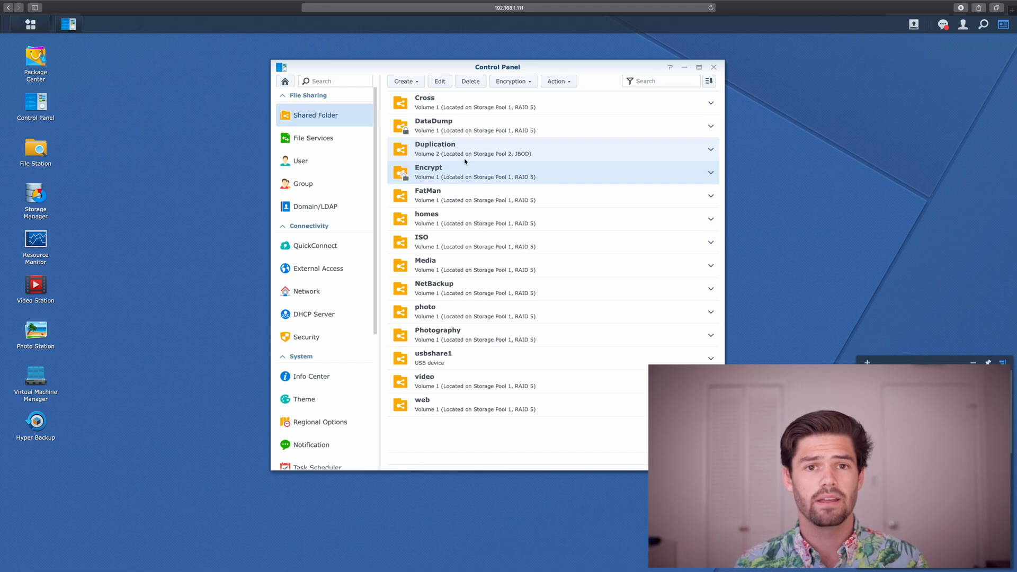
Step: Clone Encrypt into an unencrypted shared folder named Regular
left_click(403, 81)
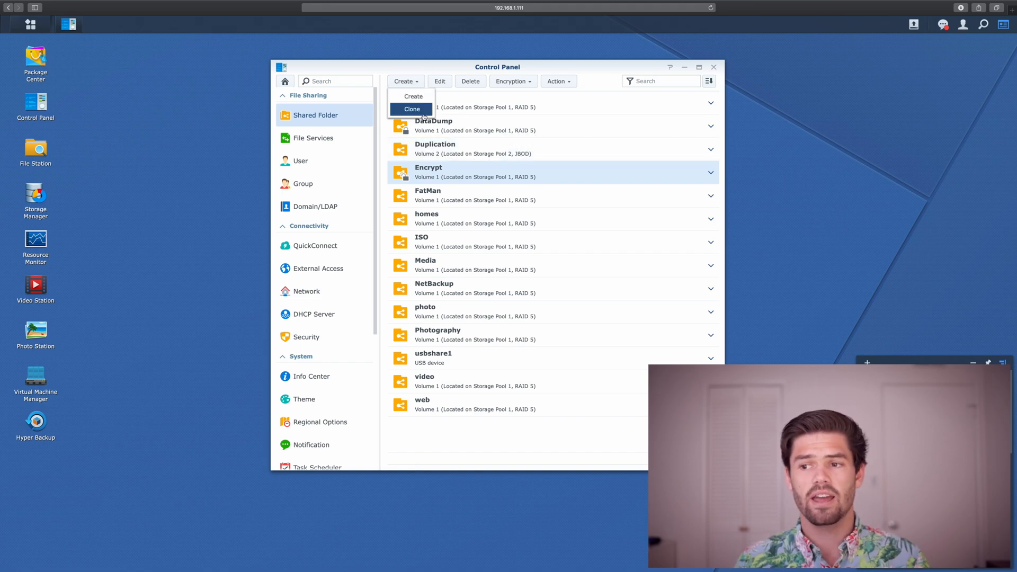
left_click(413, 96)
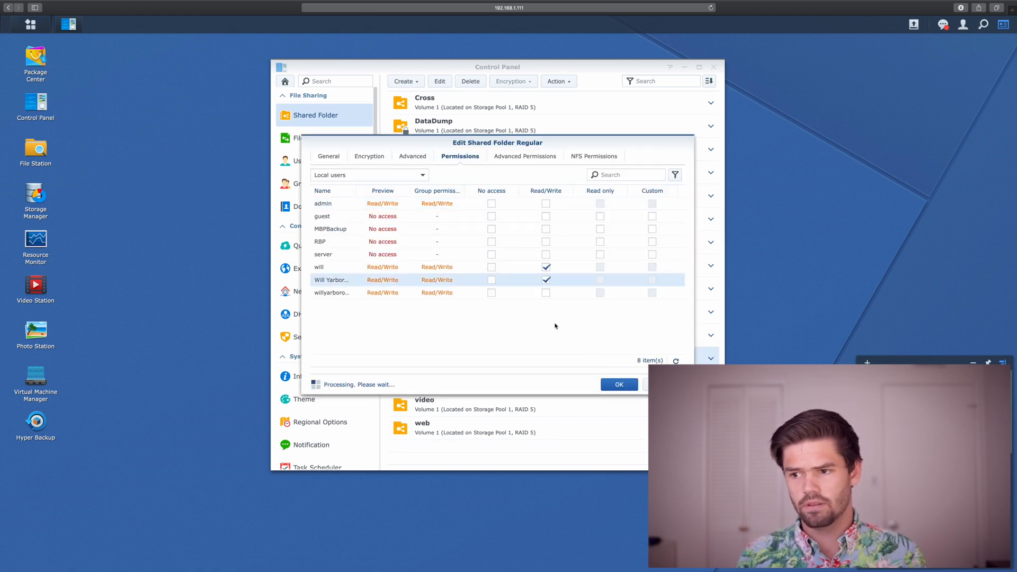
left_click(618, 384)
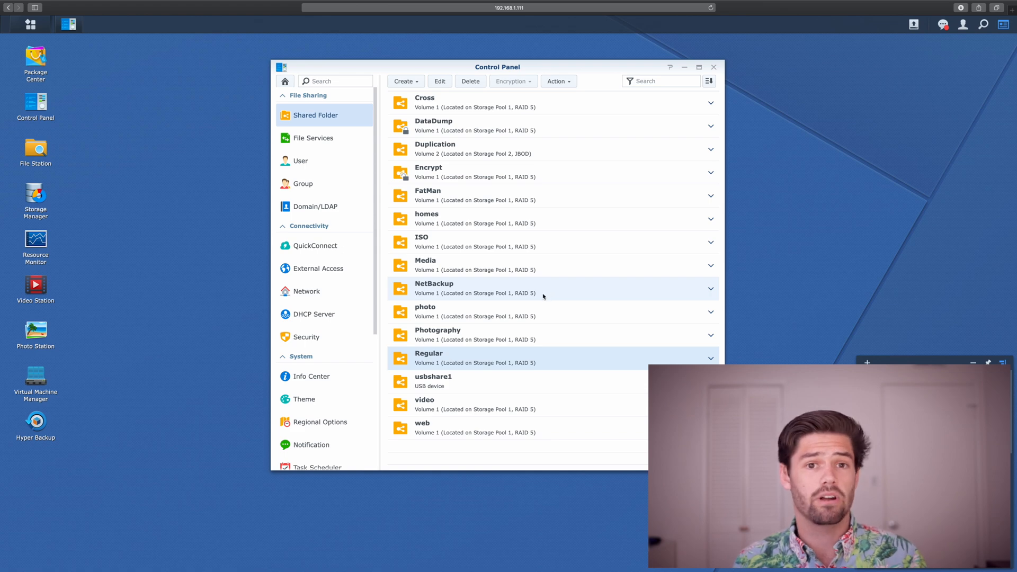
mouse_move(544, 294)
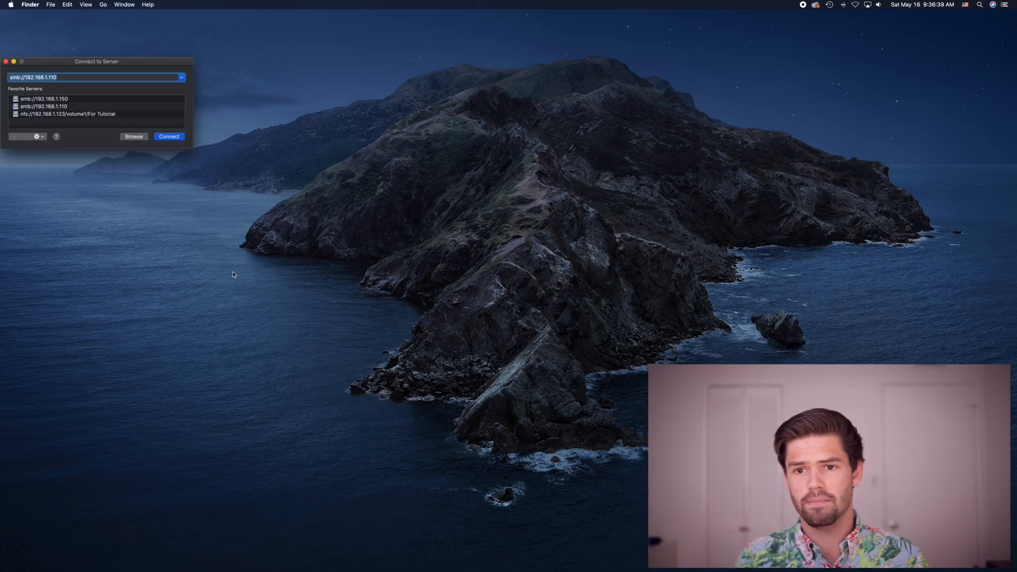
Step: Mount the NAS shares at smb://192.168.1.110, launch Blackmagic Disk Speed Test, and start testing Encrypt
left_click(169, 137)
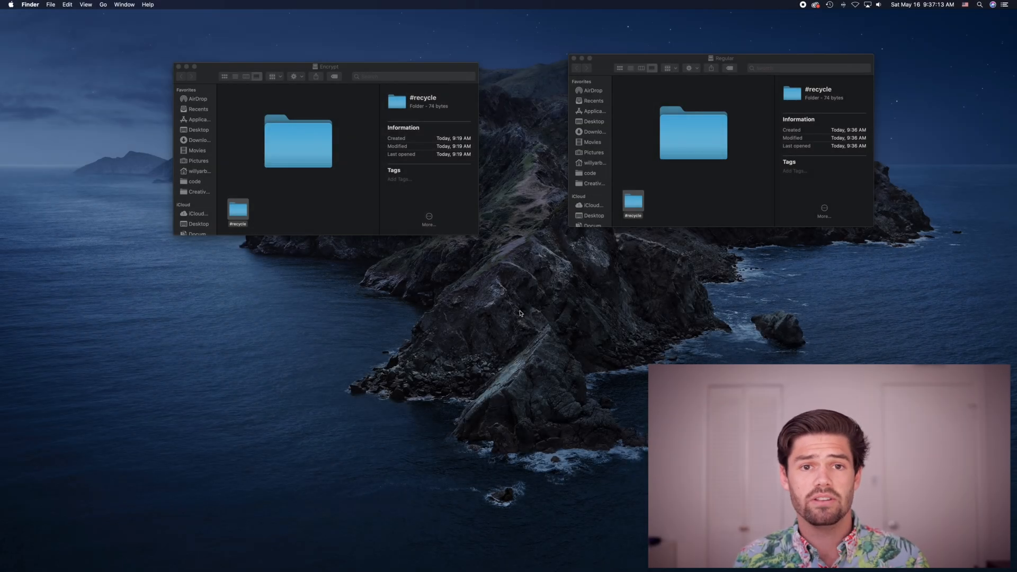
type("blackmagic Disk Speed Test")
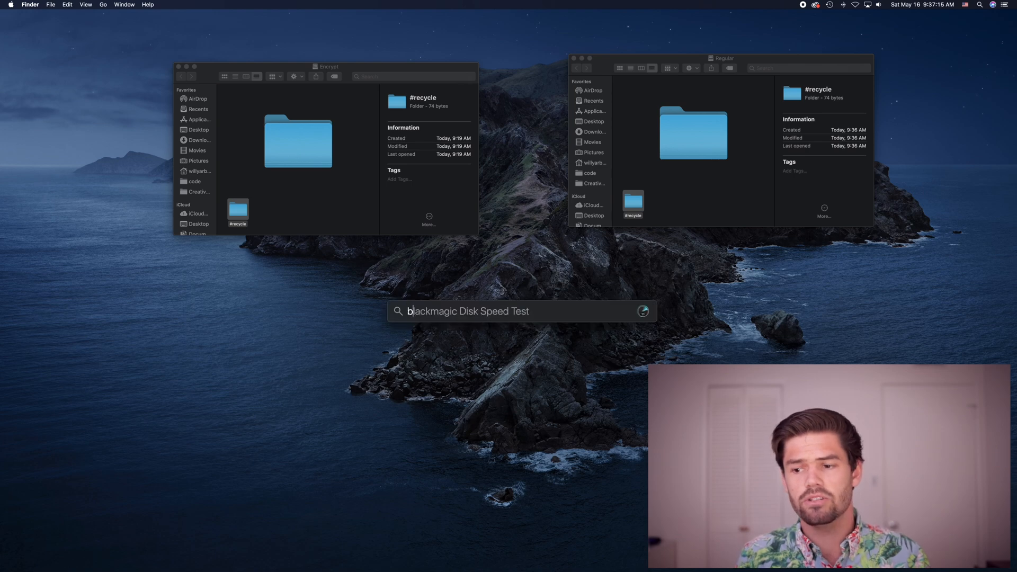
key("Return")
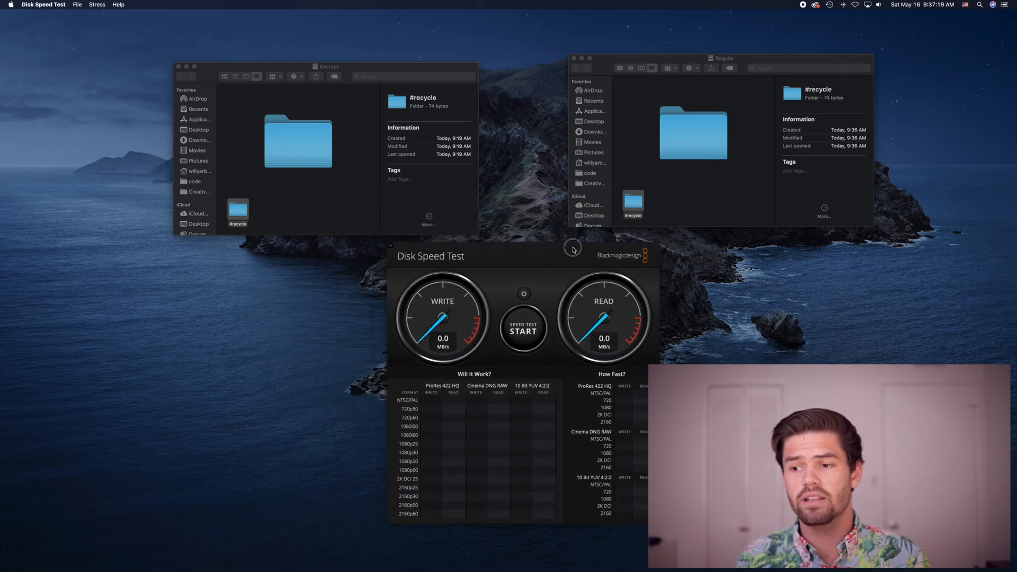
mouse_move(421, 210)
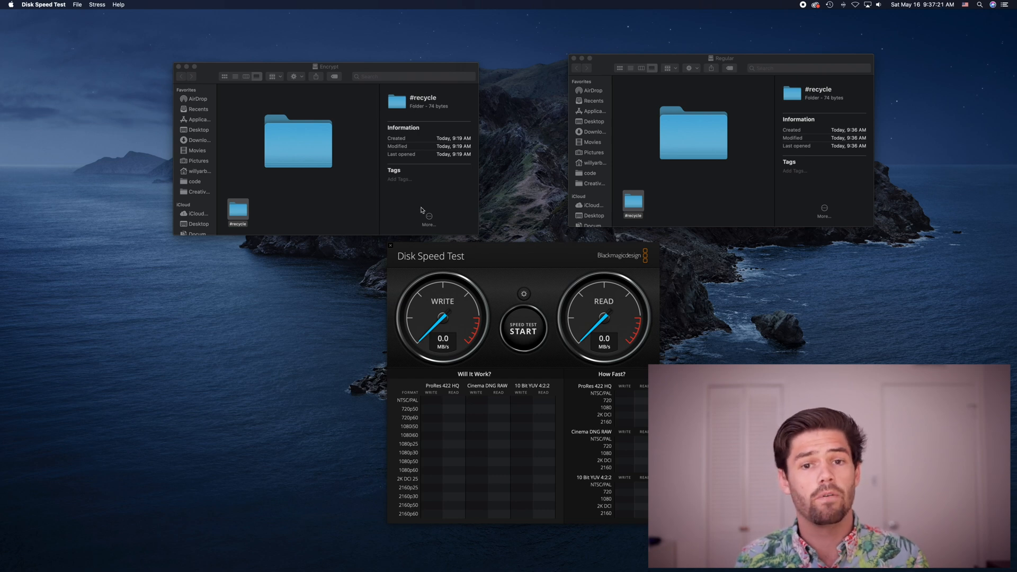
mouse_move(524, 294)
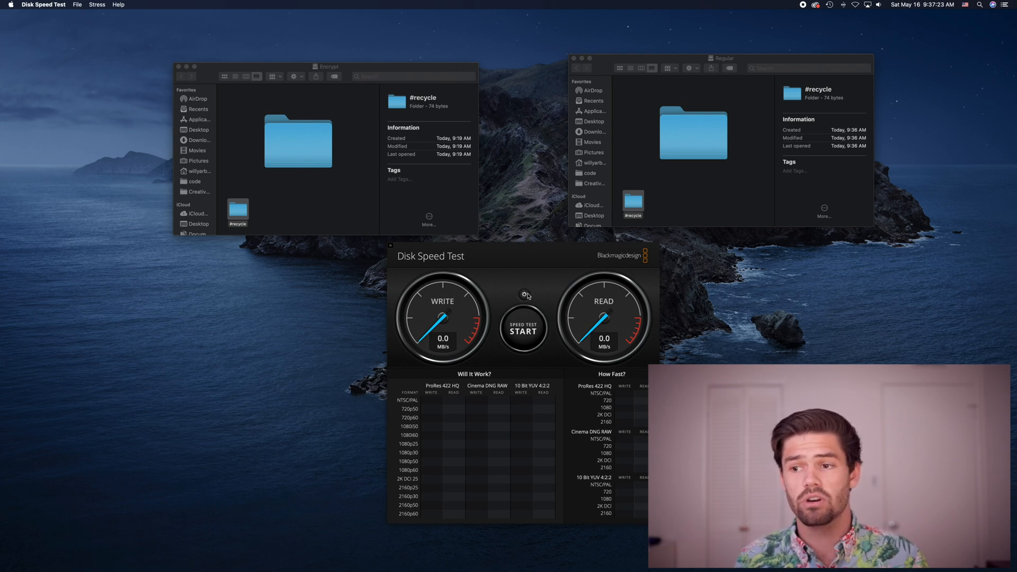
left_click(524, 294)
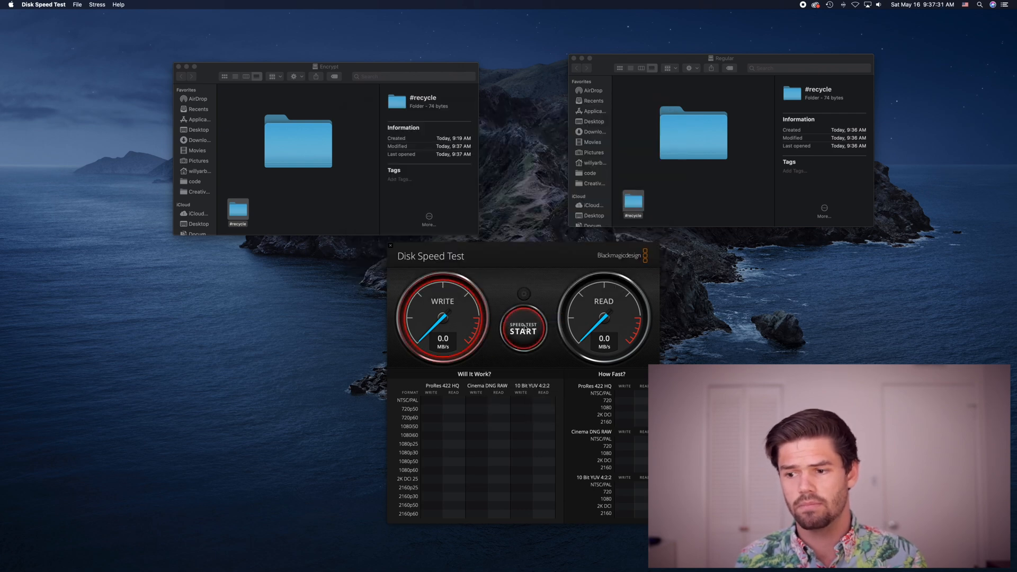
Step: Run the Encrypt share benchmark to completion: 190.3 MB/s write, 462.5 MB/s read
left_click(522, 328)
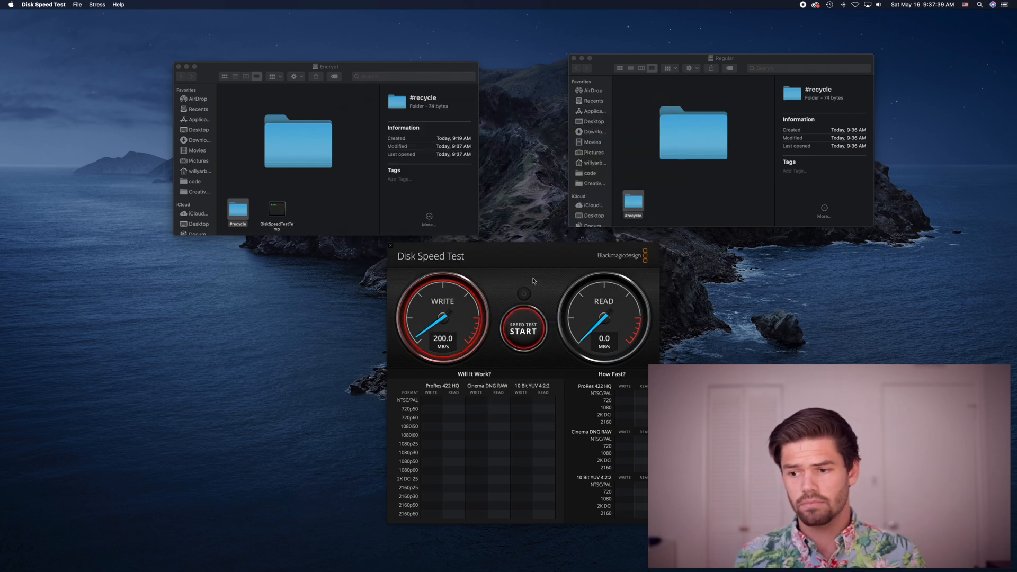
left_click(523, 329)
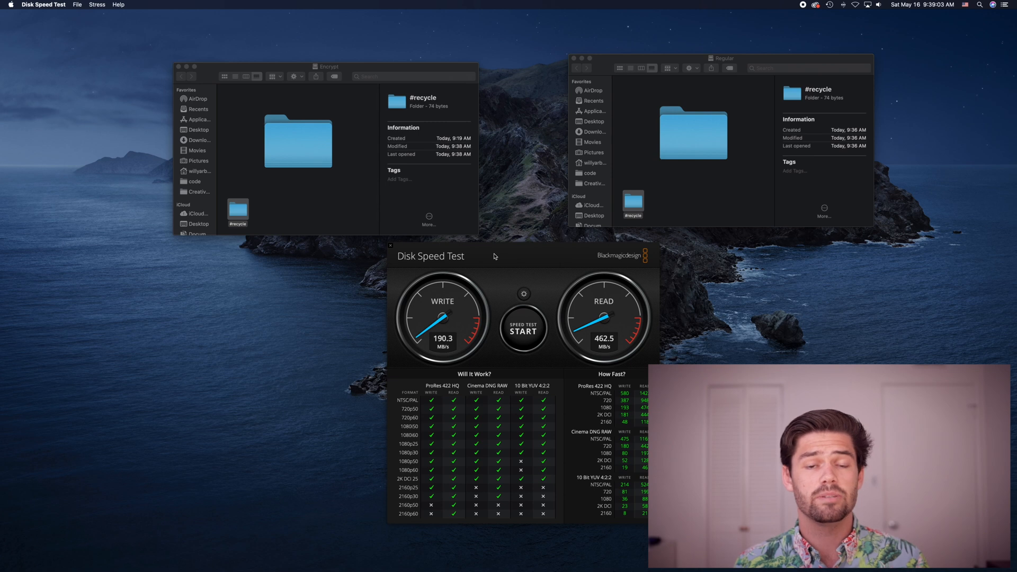
mouse_move(499, 278)
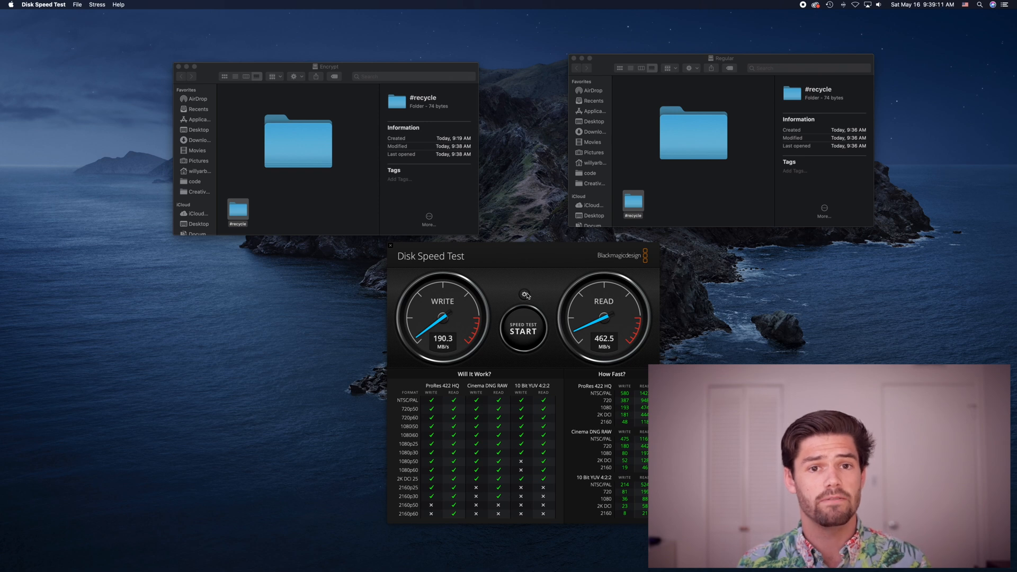
Step: Retarget Disk Speed Test to the Regular volume and start its benchmark
left_click(524, 295)
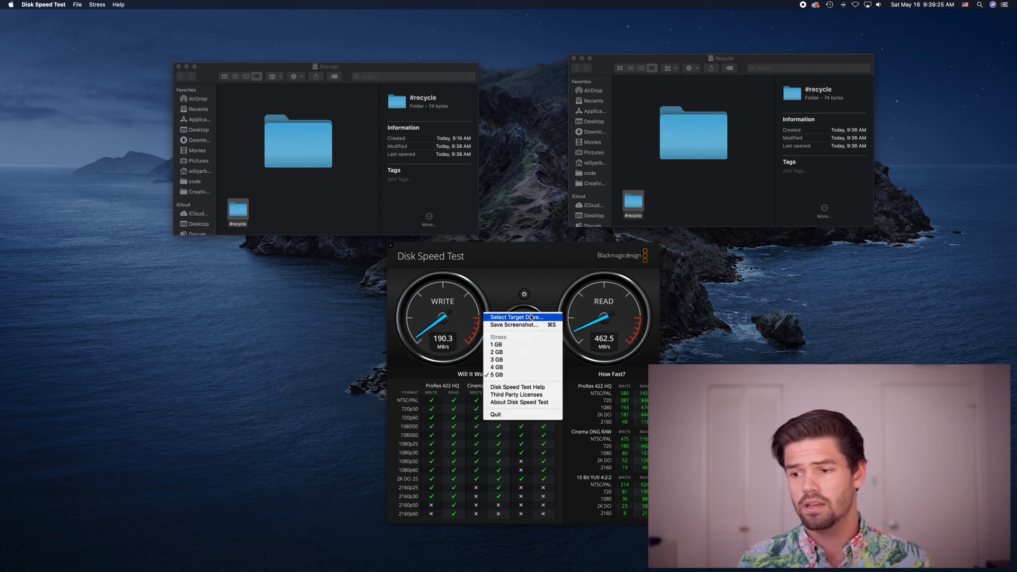
left_click(517, 318)
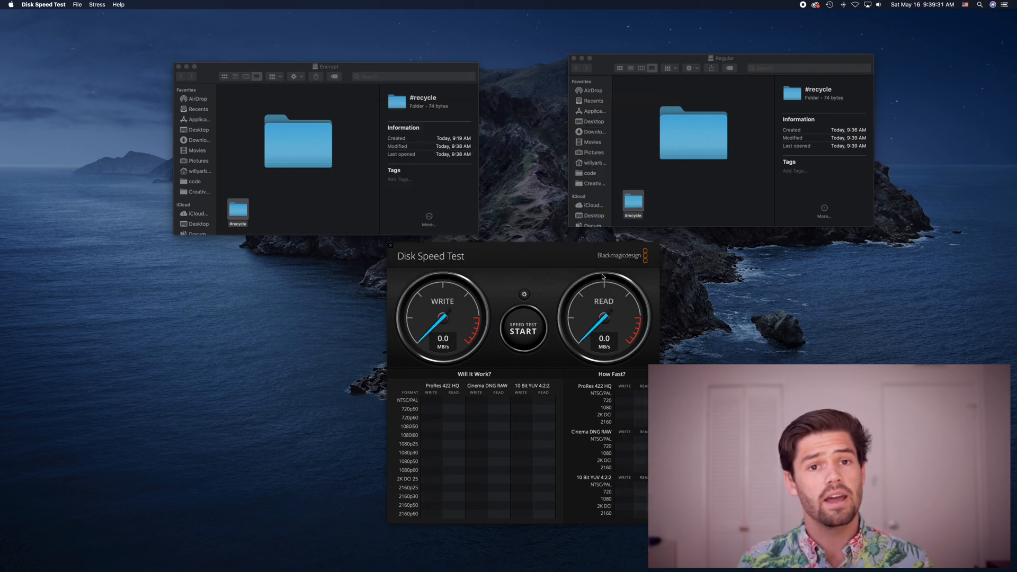
left_click(523, 330)
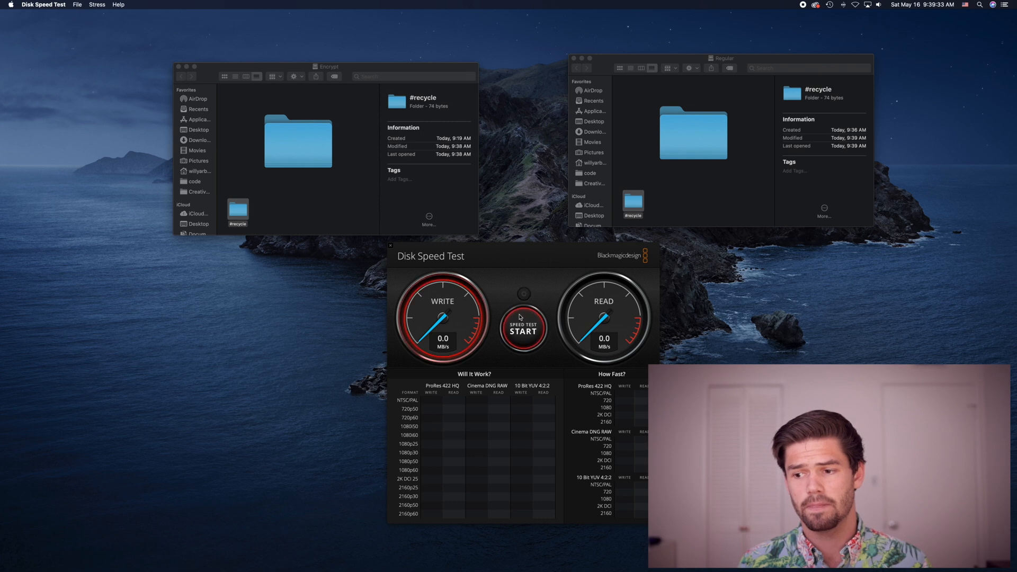
left_click(523, 329)
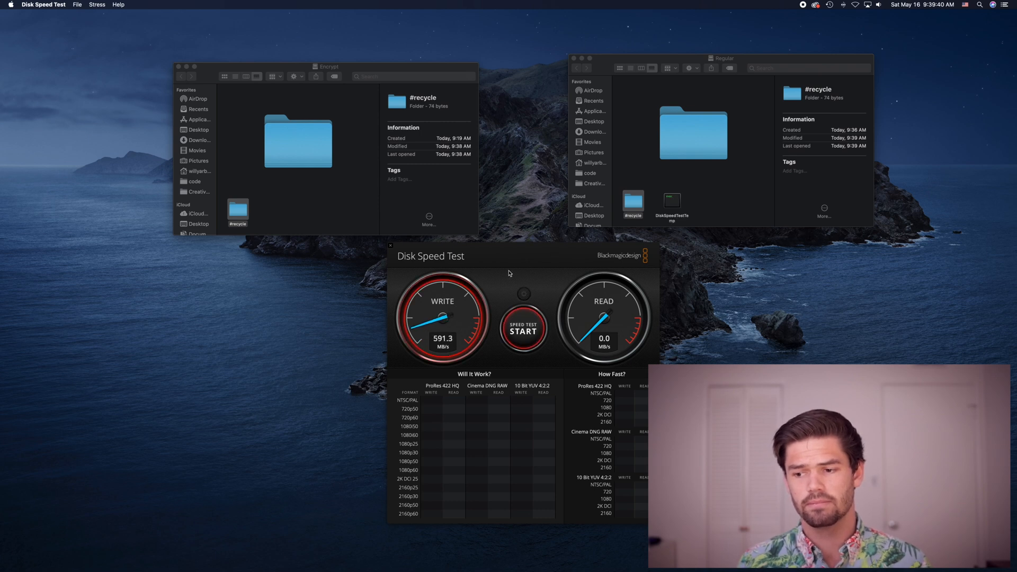
left_click(522, 329)
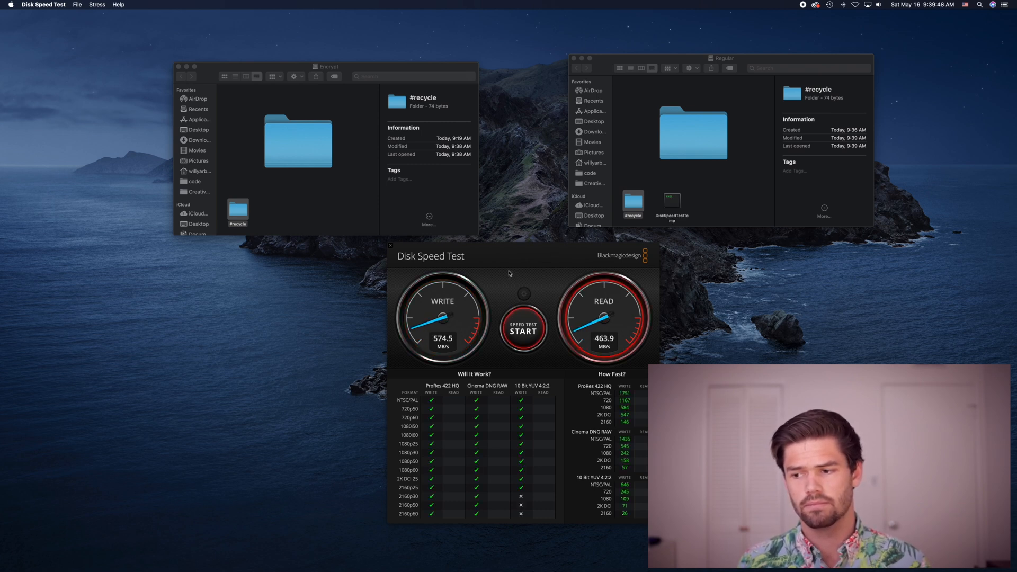